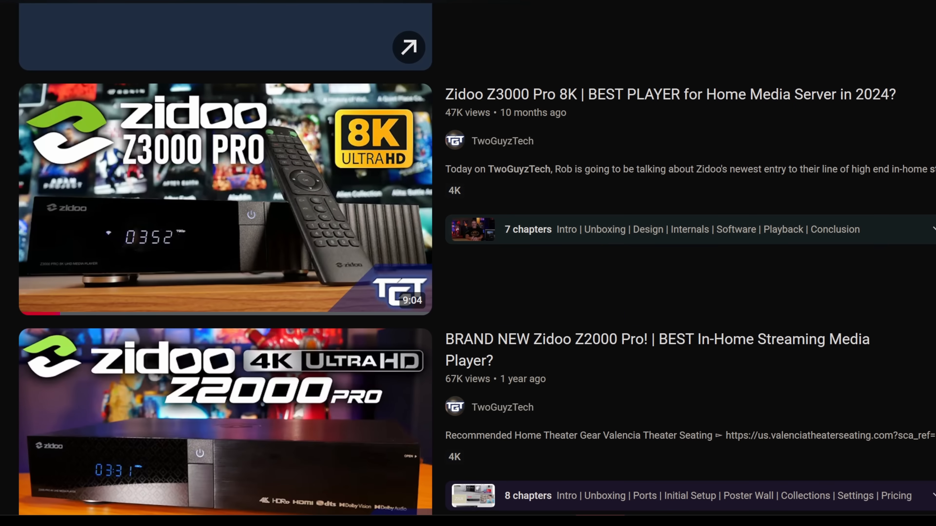
# - Go to the media sources section and browse the network to the shared folders on TGTSERVER
pyautogui.scroll(-3)
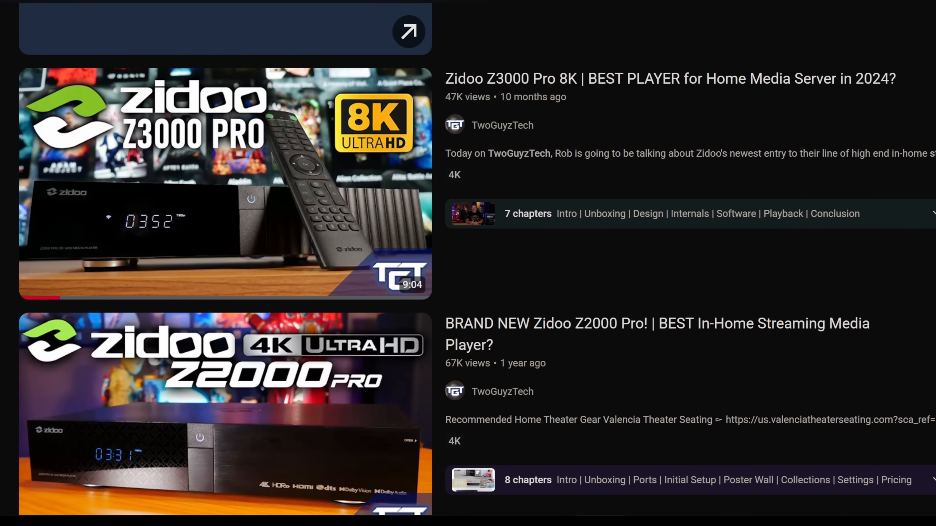
pyautogui.scroll(-3)
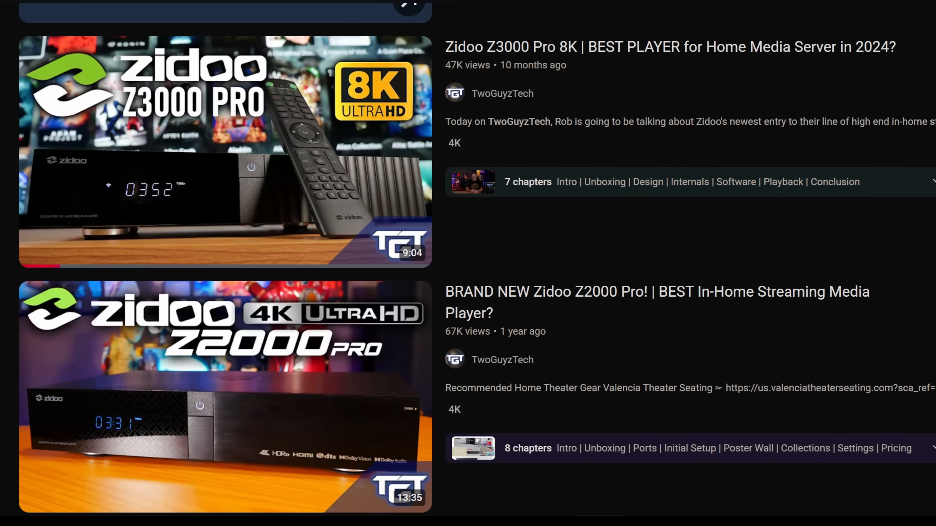
pyautogui.scroll(-3)
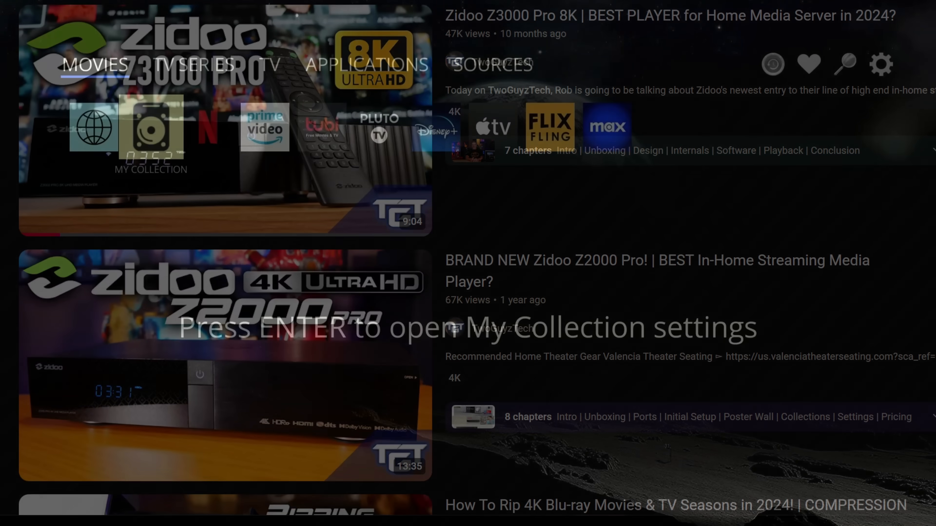
pyautogui.click(193, 65)
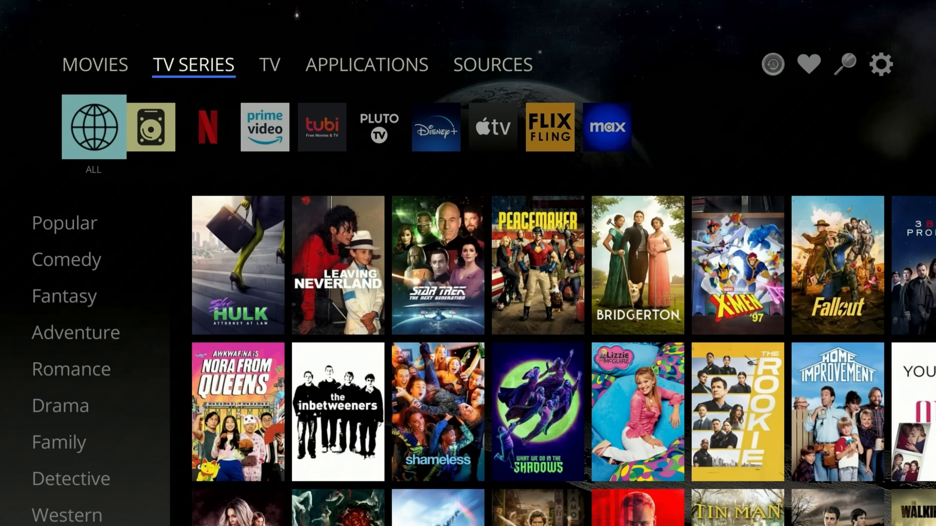
pyautogui.click(367, 65)
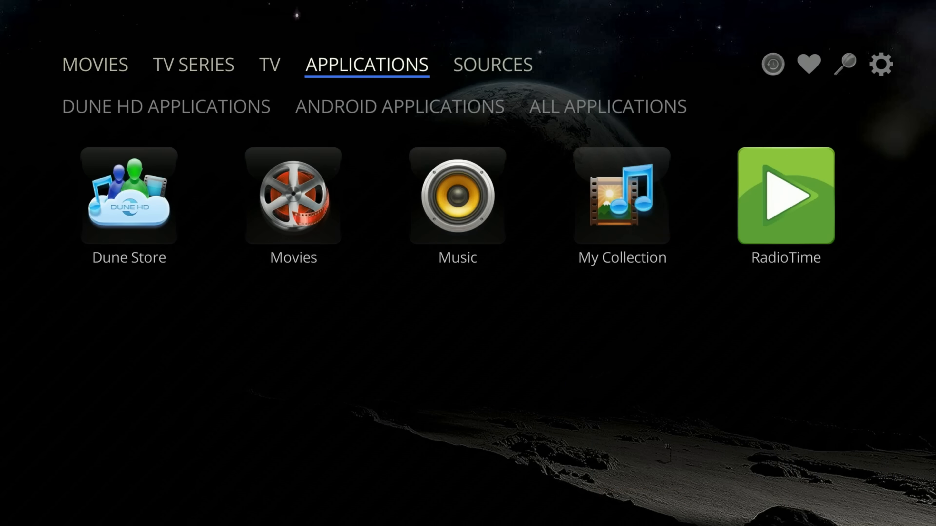
pyautogui.click(492, 64)
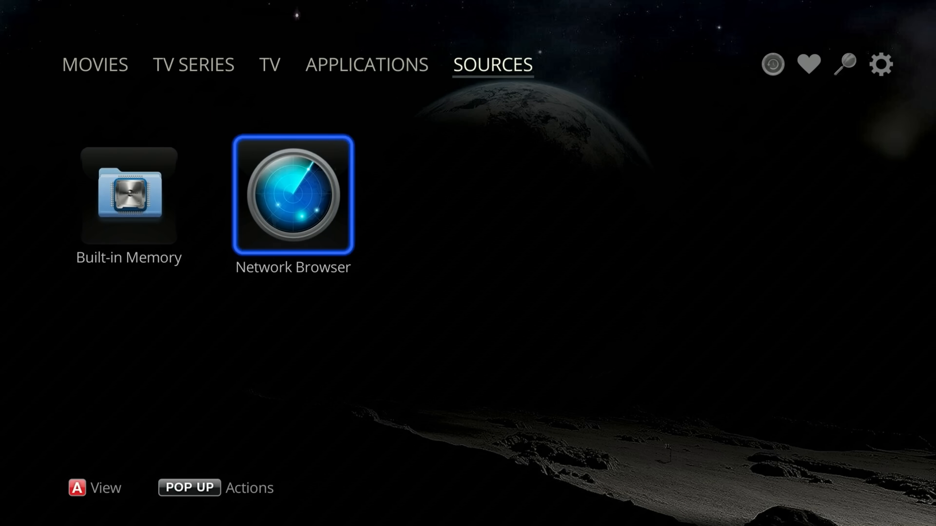
pyautogui.click(293, 194)
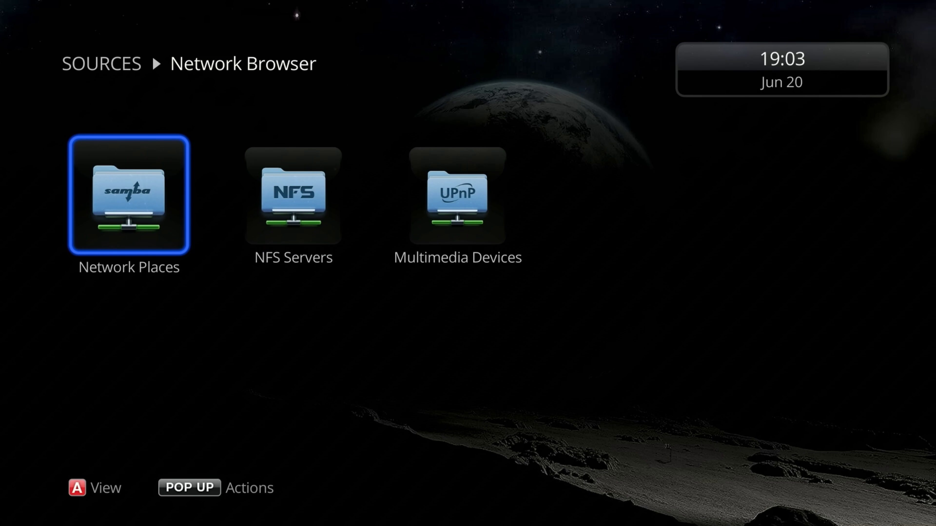
pyautogui.click(128, 194)
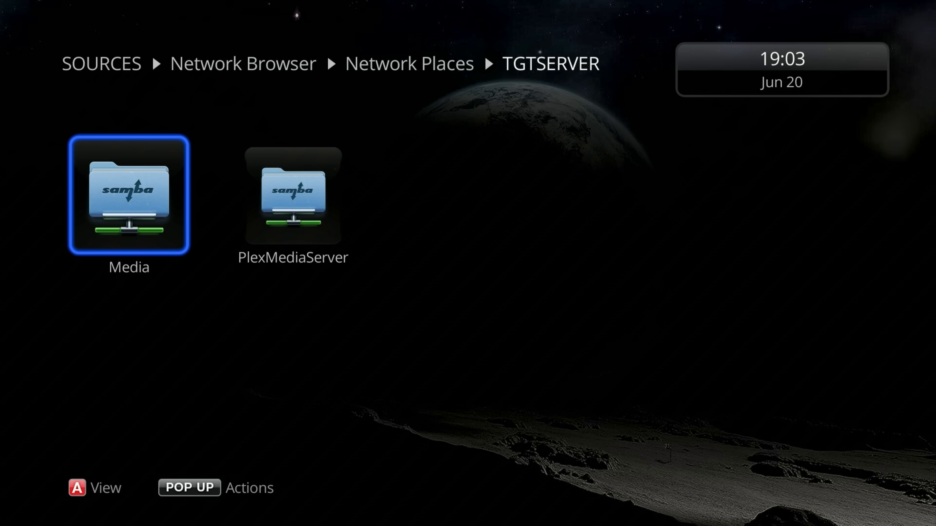
# - Set up the Media share on TGTSERVER as a network folder with login credentials and confirm
pyautogui.click(189, 488)
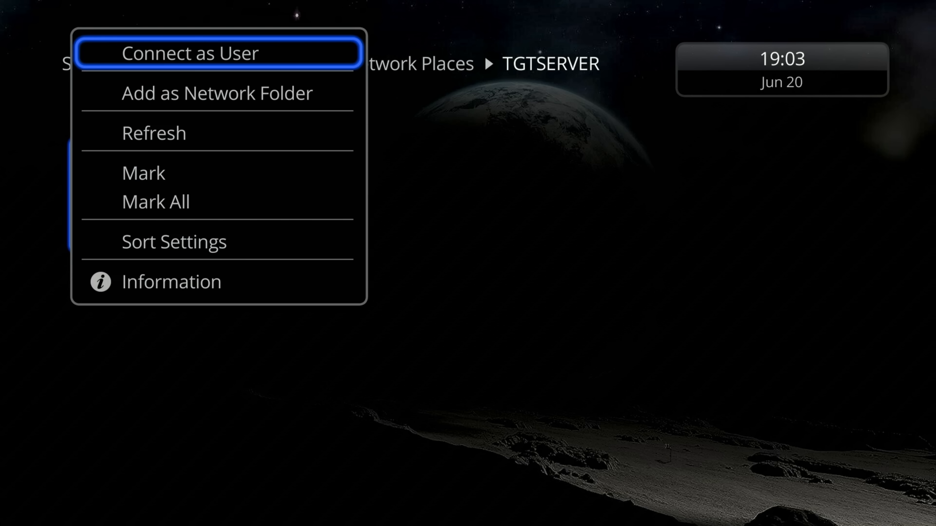
pyautogui.click(219, 93)
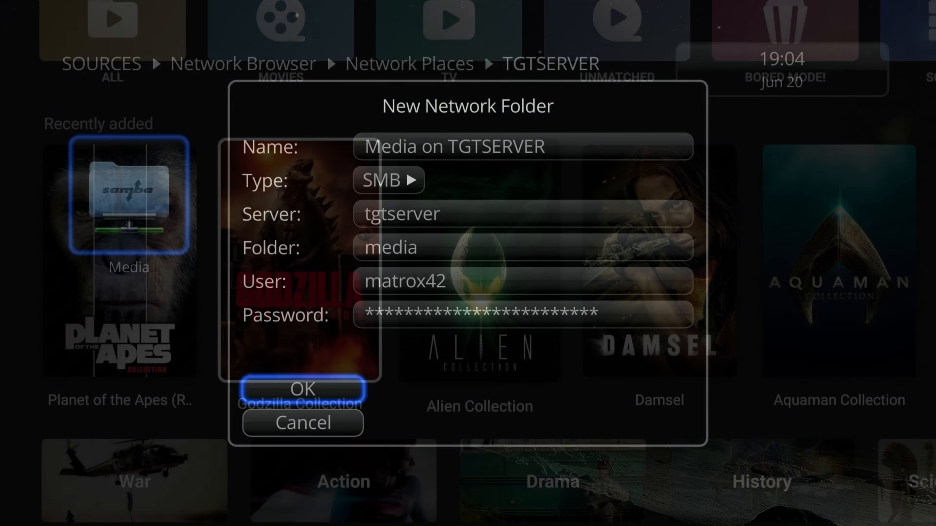
pyautogui.click(302, 388)
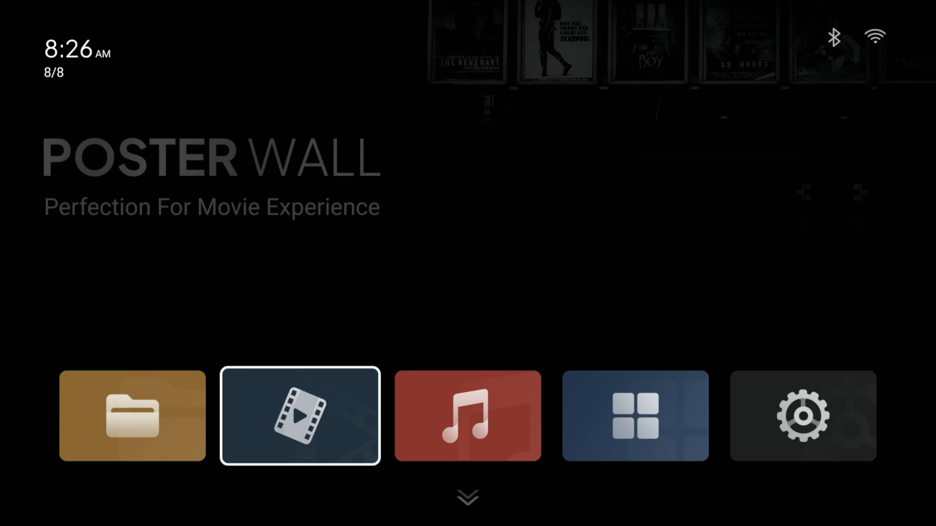
# - Enter the Poster Wall movie library showing categories and recently added titles
pyautogui.click(300, 416)
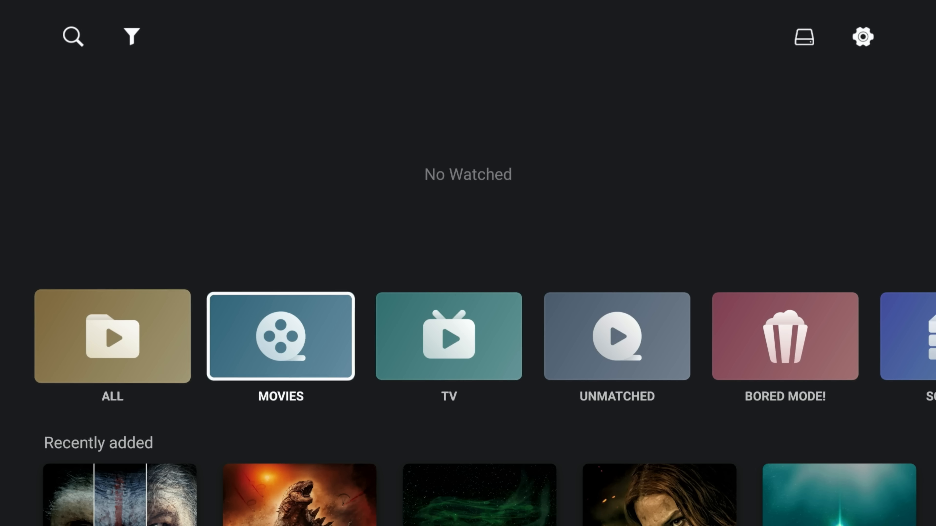
pyautogui.click(281, 335)
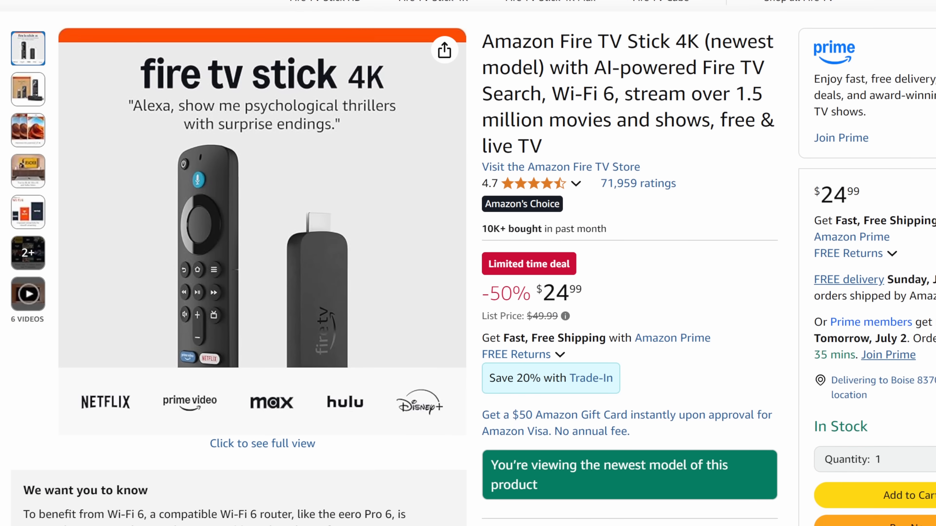
pyautogui.scroll(-3)
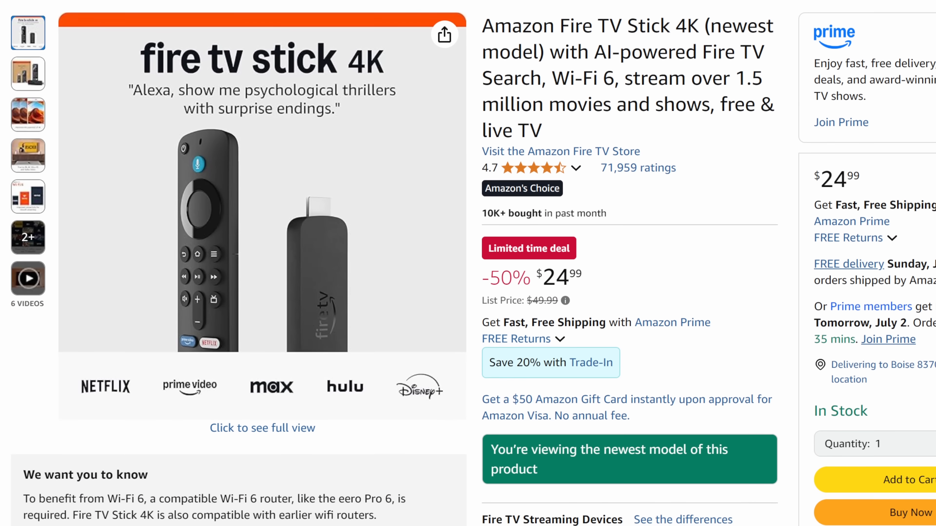
pyautogui.scroll(-3)
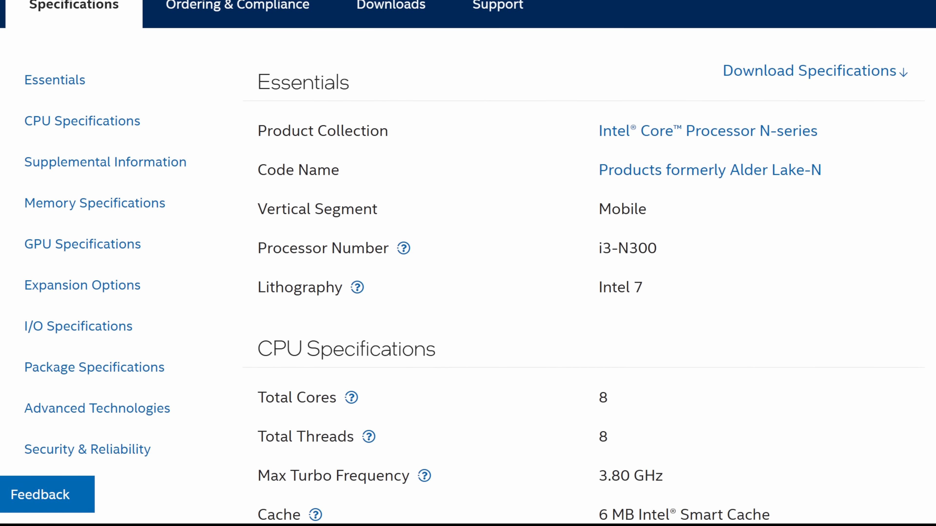
pyautogui.scroll(-3)
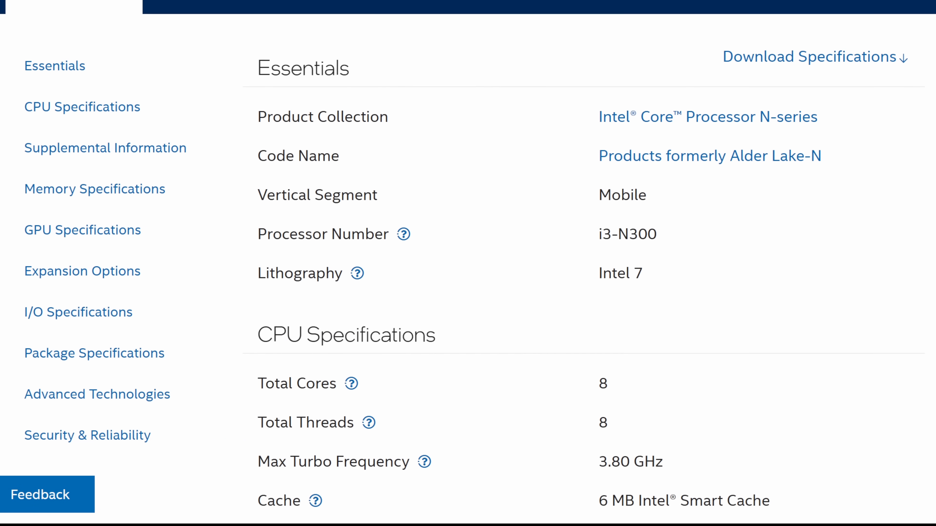
pyautogui.scroll(-3)
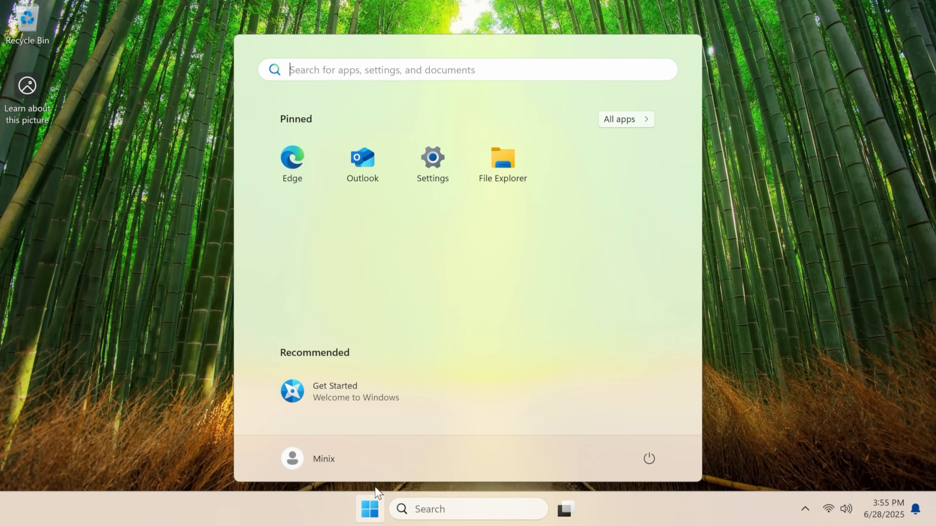
# - Launch Edge and finish first-run setup without signing in, with data import and personalization off
pyautogui.click(292, 158)
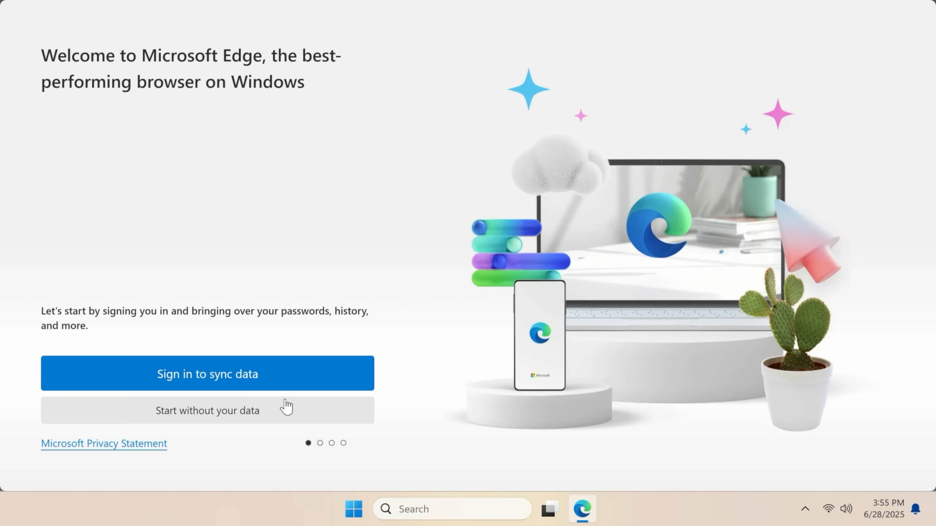
pyautogui.click(207, 411)
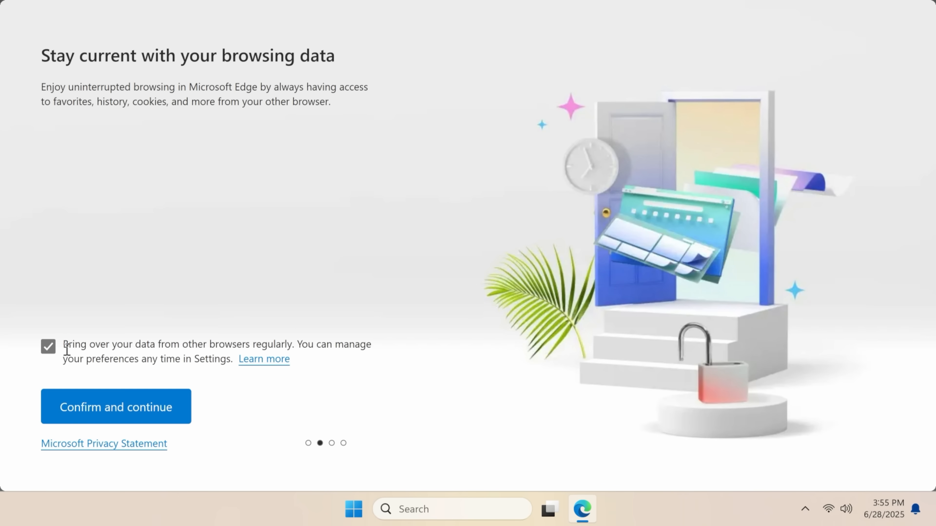
pyautogui.click(47, 347)
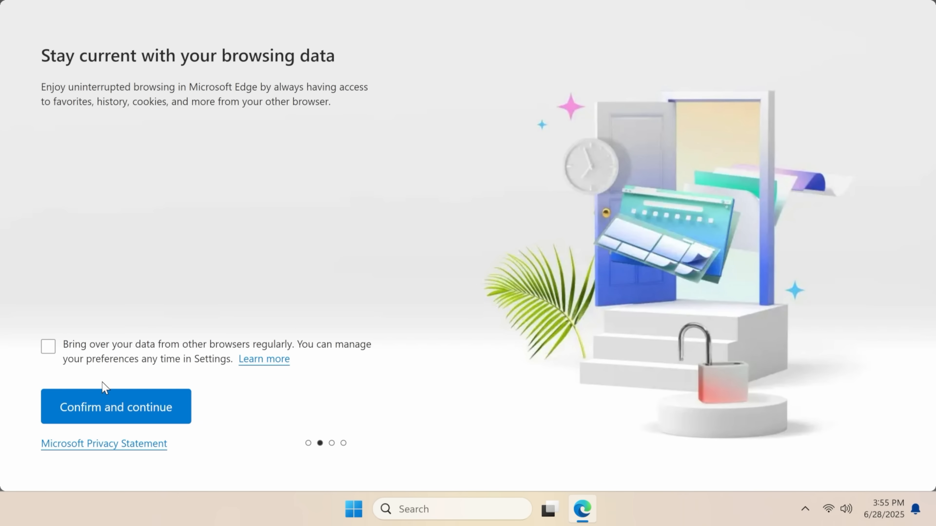
pyautogui.click(116, 407)
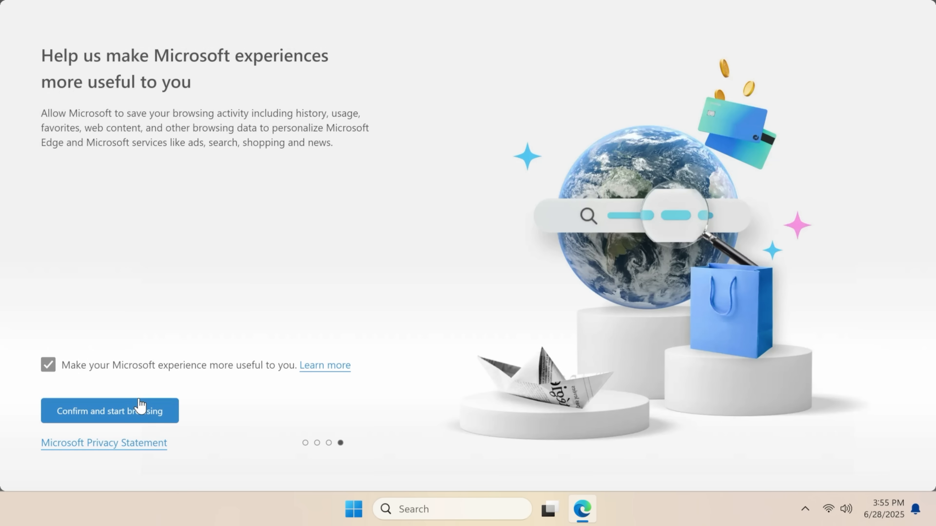
pyautogui.click(48, 365)
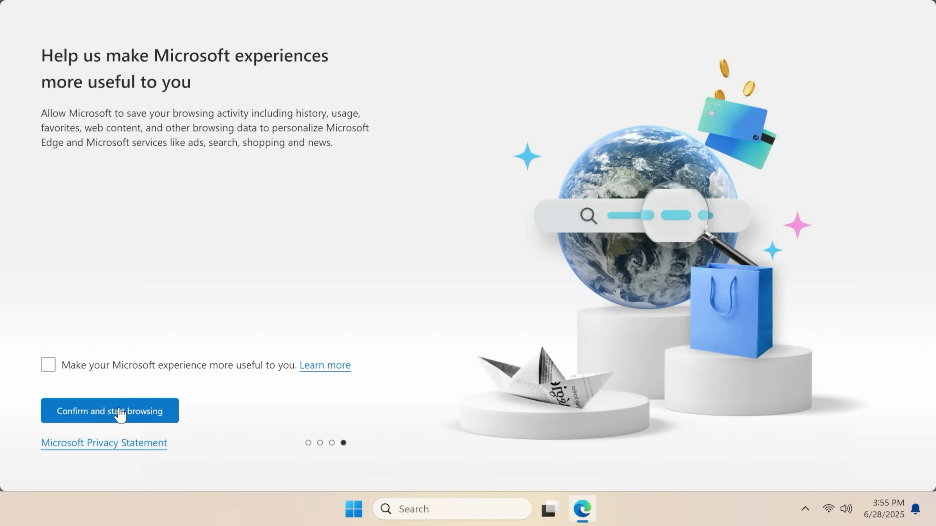
pyautogui.click(110, 412)
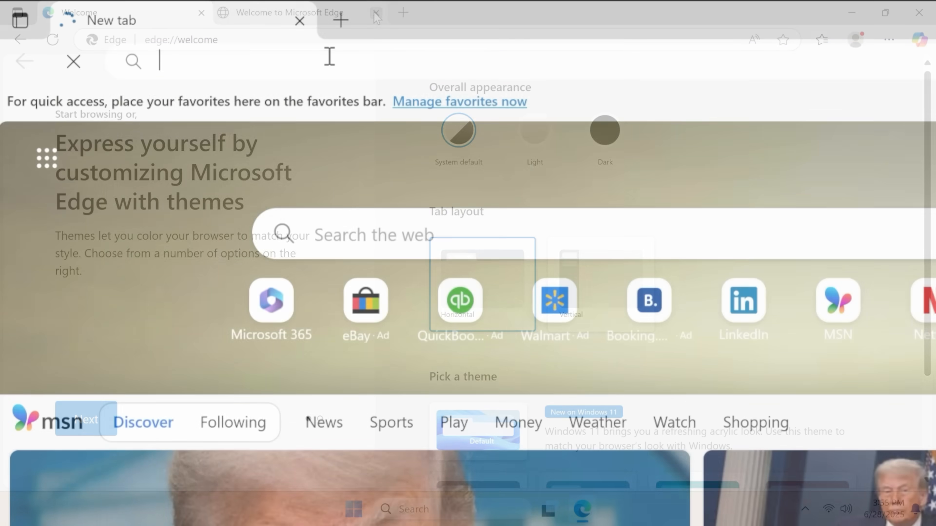
# - Download the Kodi 21.2 64-bit Windows installer from kodi.tv and launch it
pyautogui.write('kodi.tv')
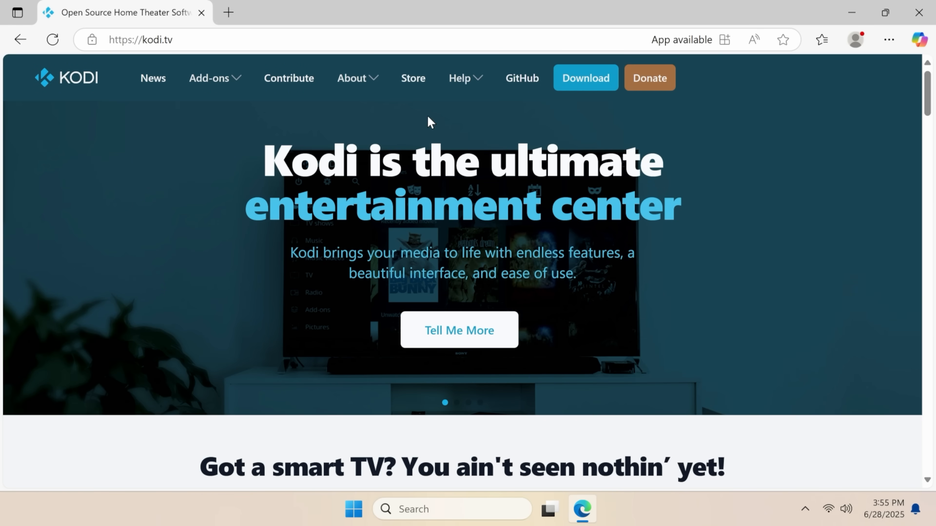
pyautogui.click(585, 77)
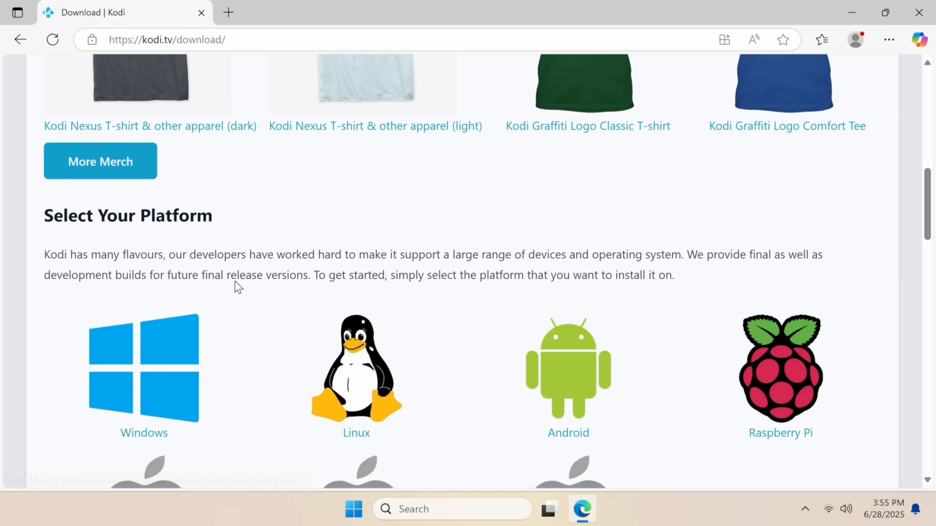
pyautogui.click(144, 368)
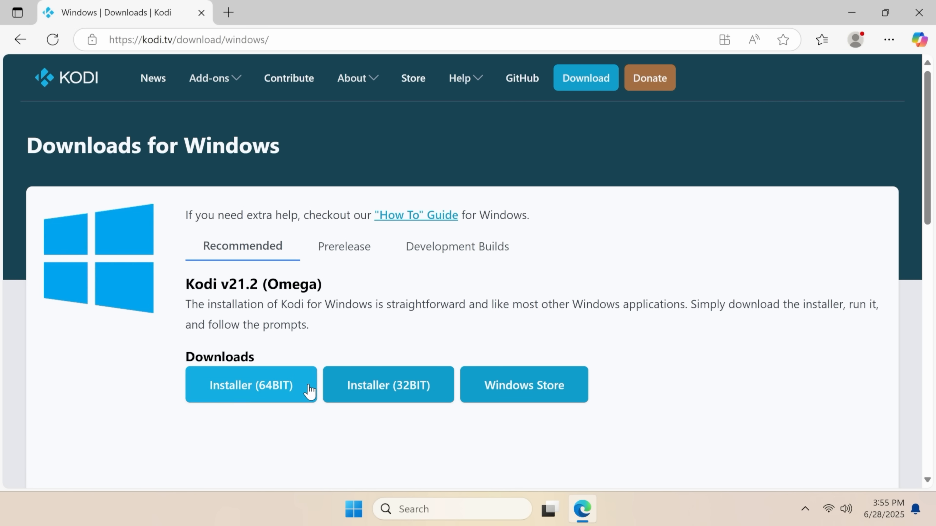
pyautogui.moveTo(310, 392)
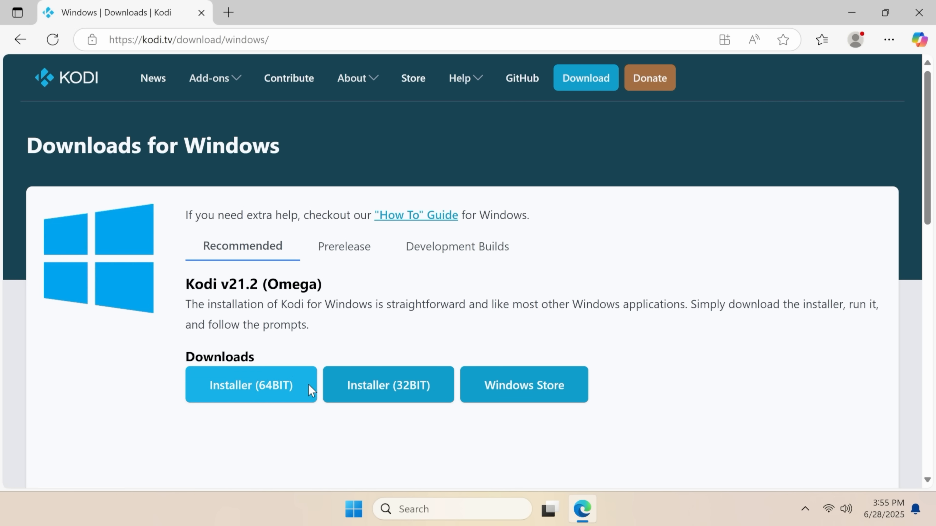
pyautogui.click(251, 384)
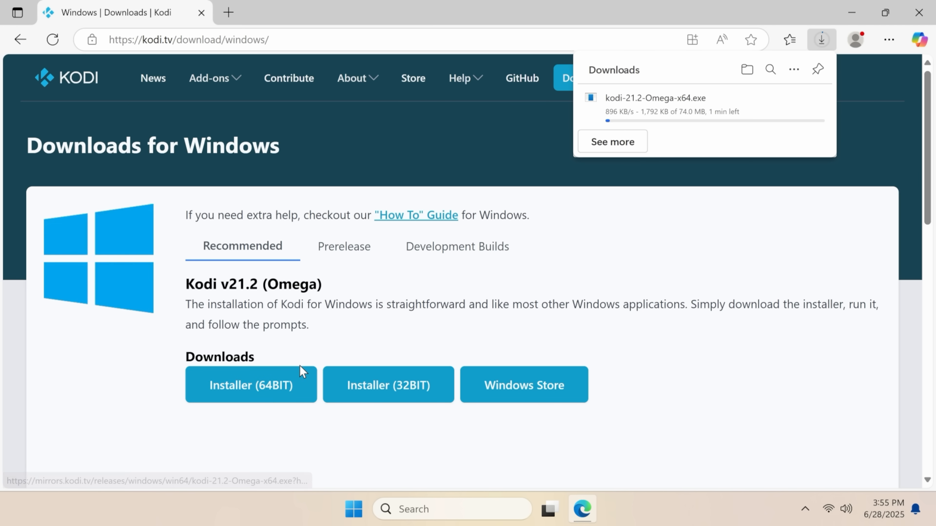
pyautogui.moveTo(508, 300)
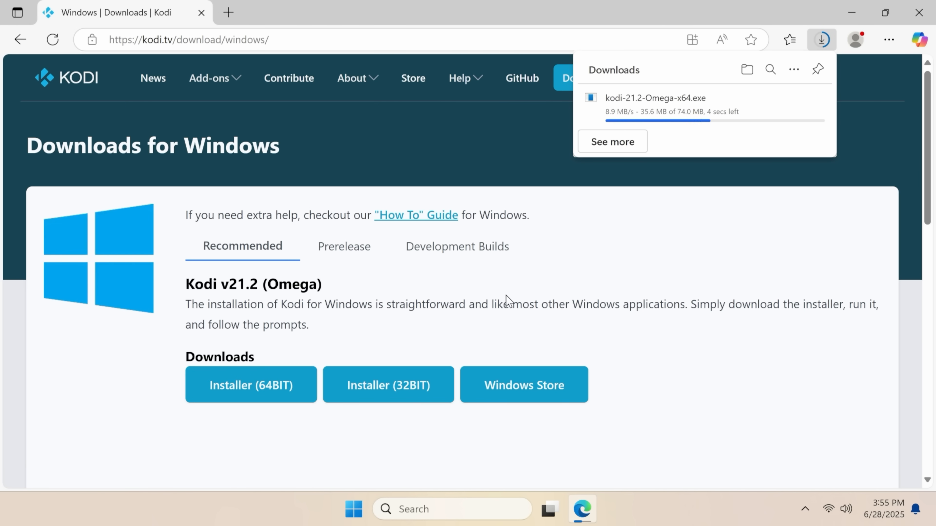
pyautogui.moveTo(751, 40)
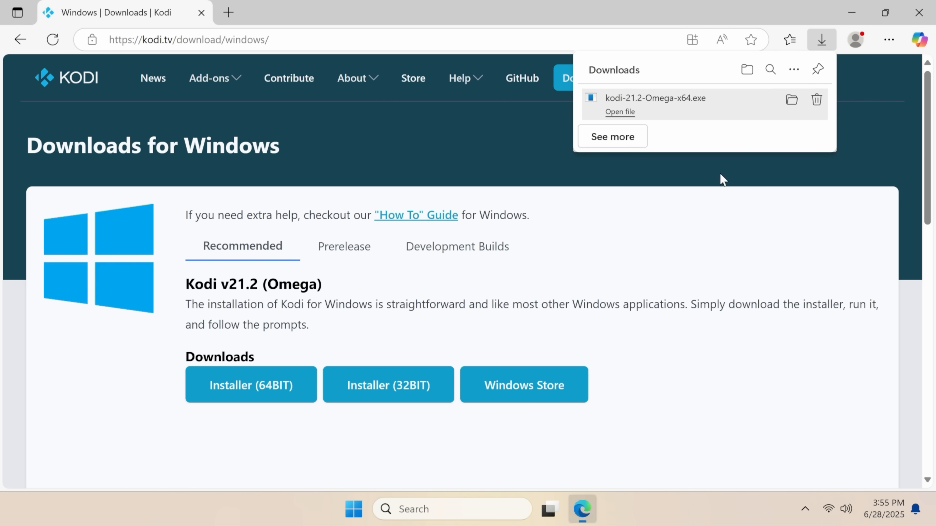
pyautogui.click(619, 112)
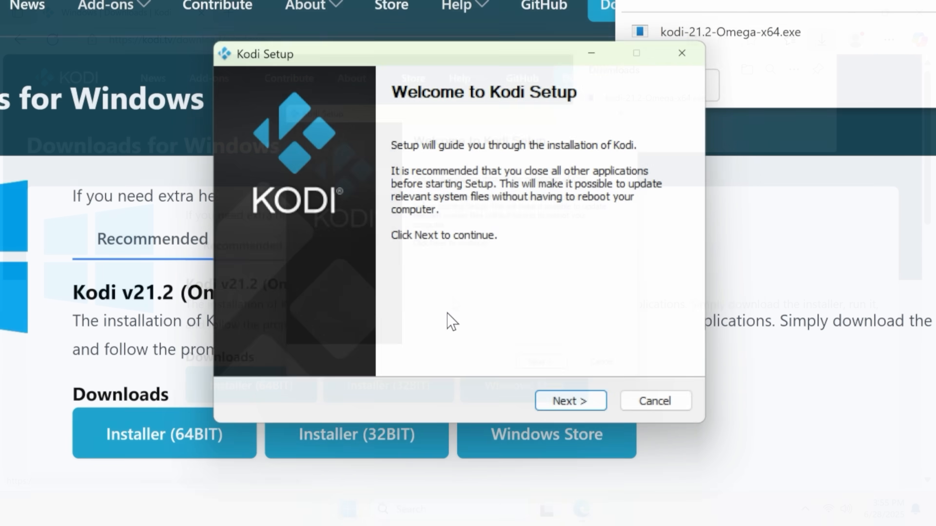
# - Continue past the Kodi Setup welcome page keeping the Full component set
pyautogui.click(569, 401)
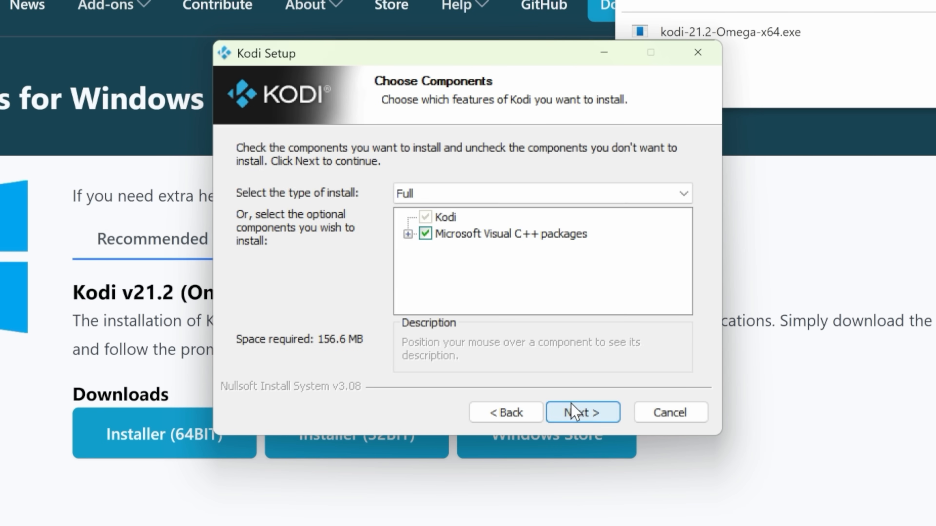
pyautogui.click(583, 413)
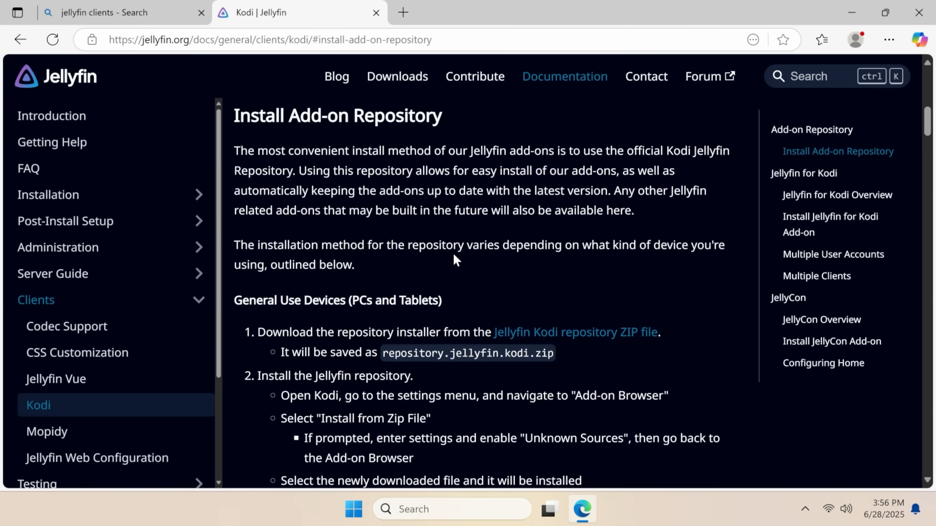
# - Download the Jellyfin Kodi repository ZIP for general use devices from the Jellyfin docs
pyautogui.scroll(-3)
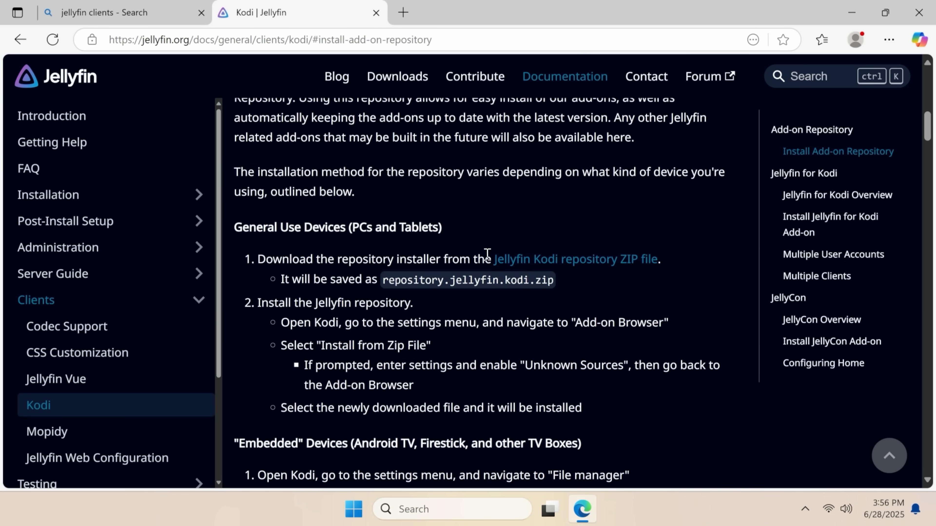
pyautogui.click(574, 259)
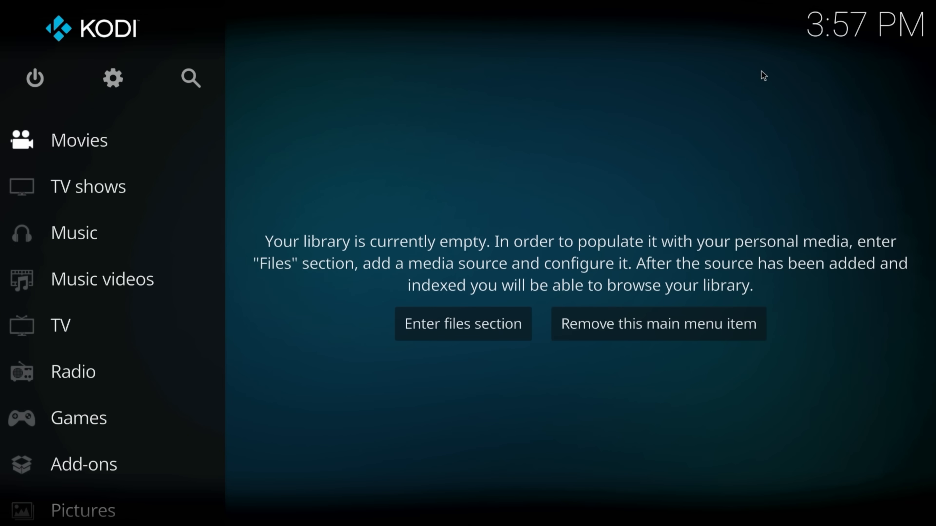
# - Enable add-ons from unknown sources from the zip-install settings and accept the warning
pyautogui.click(83, 464)
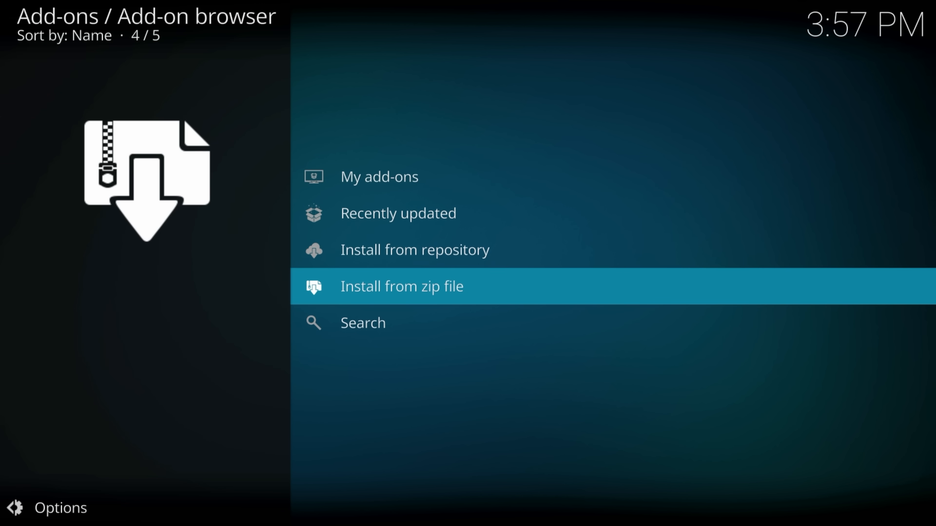
pyautogui.click(401, 287)
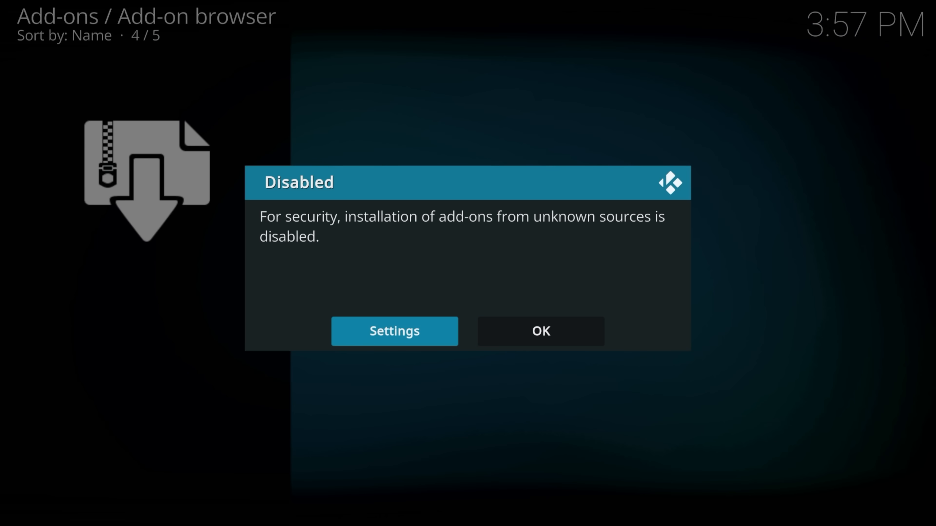
pyautogui.click(394, 332)
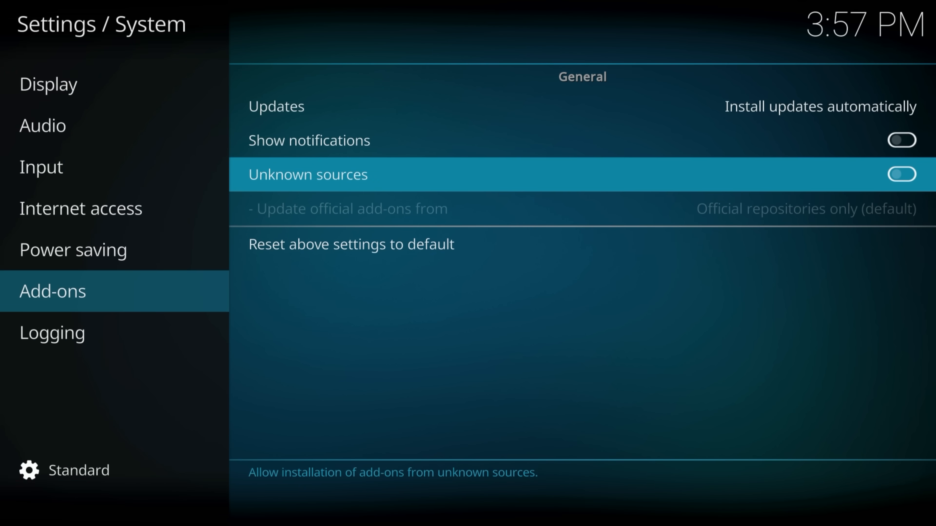
pyautogui.click(901, 174)
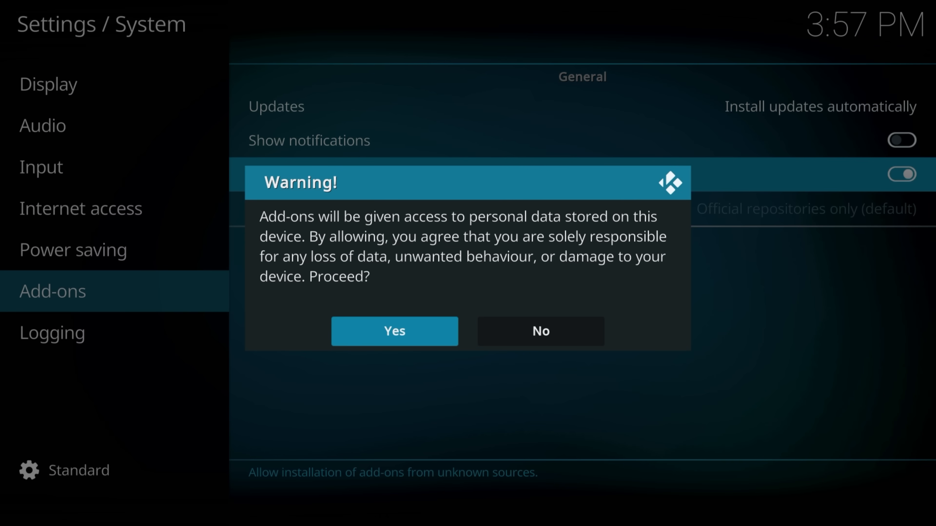
pyautogui.click(394, 331)
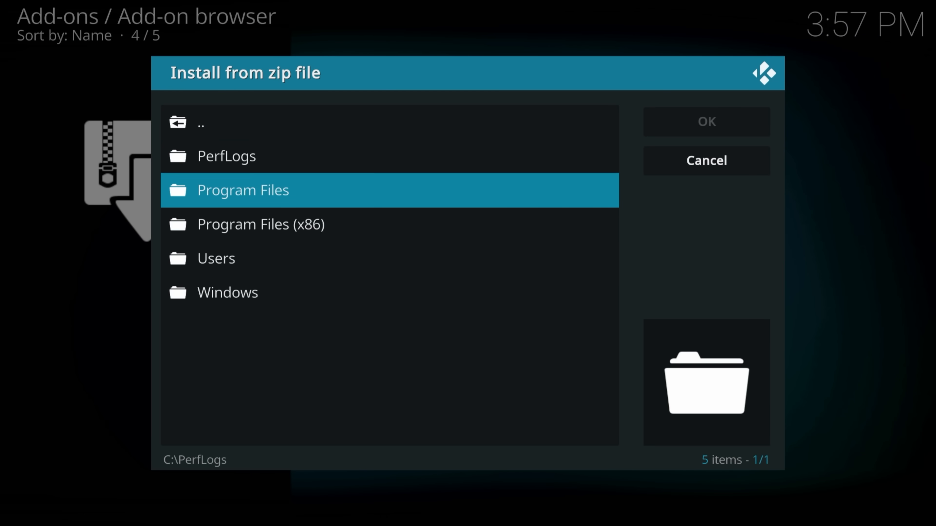
# - Browse the zip-install dialog into the Users folder and the user's home folder
pyautogui.doubleClick(216, 258)
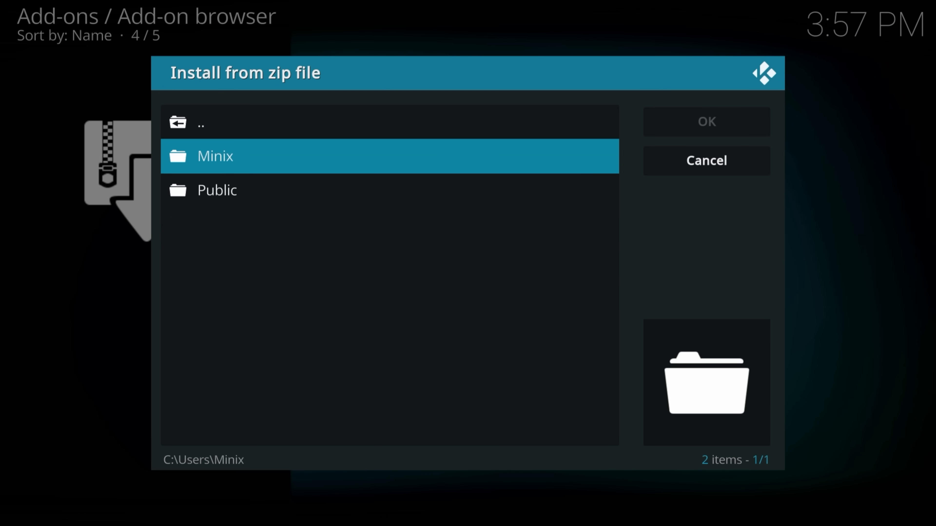
pyautogui.click(215, 156)
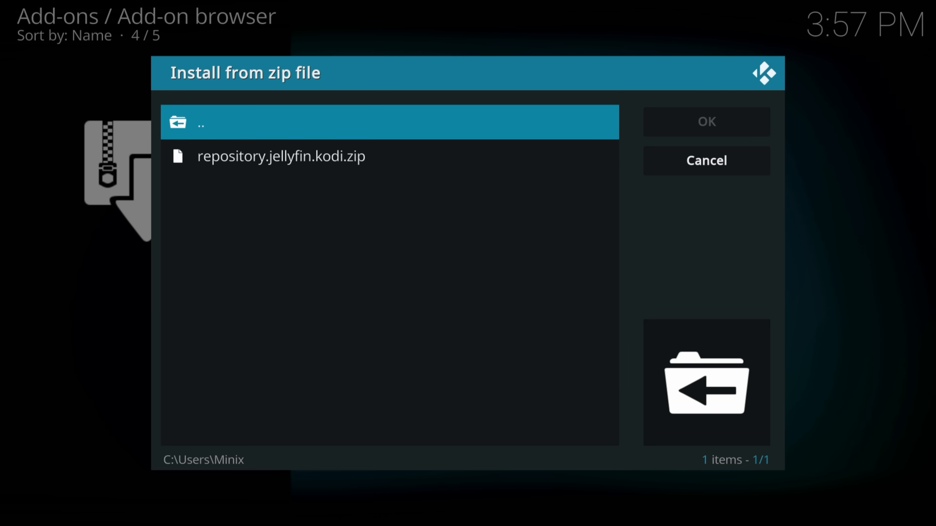
# - Install repository.jellyfin.kodi.zip and list the available add-on repositories
pyautogui.click(281, 156)
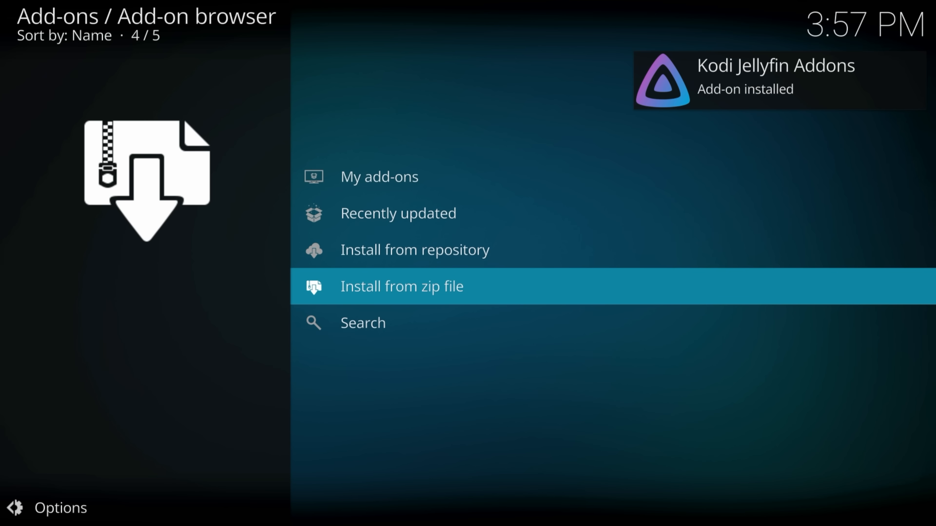
pyautogui.press('Up')
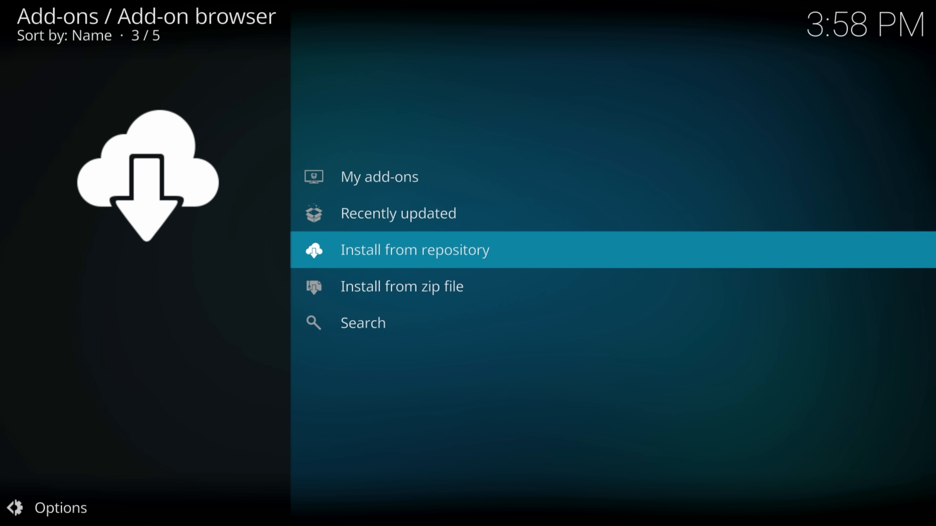
pyautogui.click(414, 249)
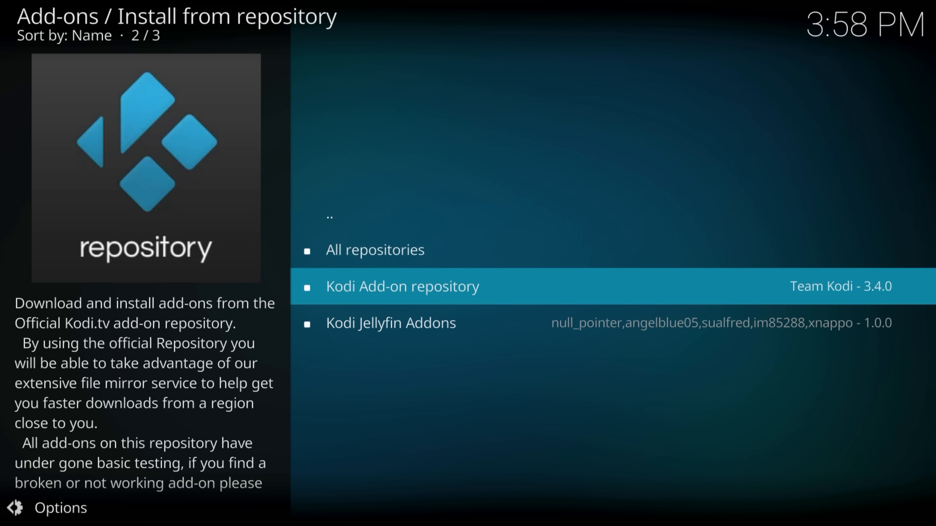
# - Install the Jellyfin video add-on from the Kodi Jellyfin Addons repository
pyautogui.click(390, 323)
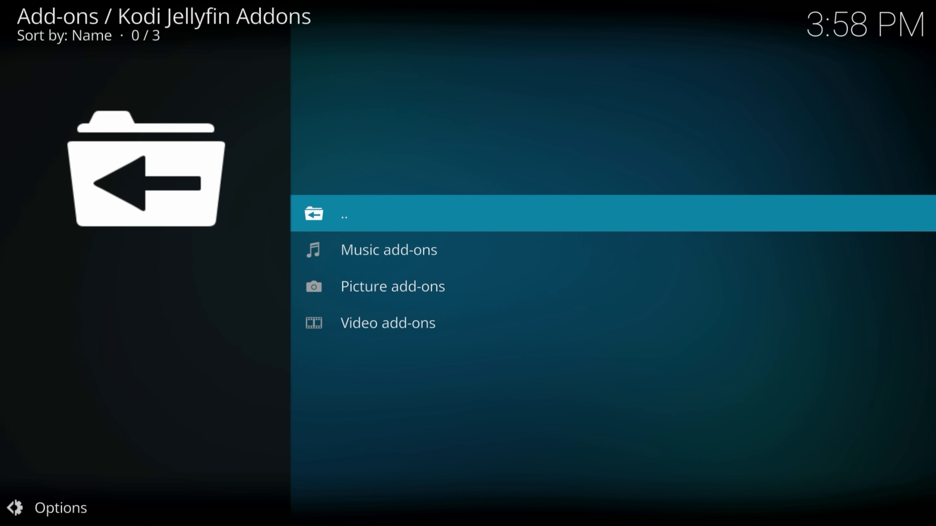
pyautogui.click(387, 323)
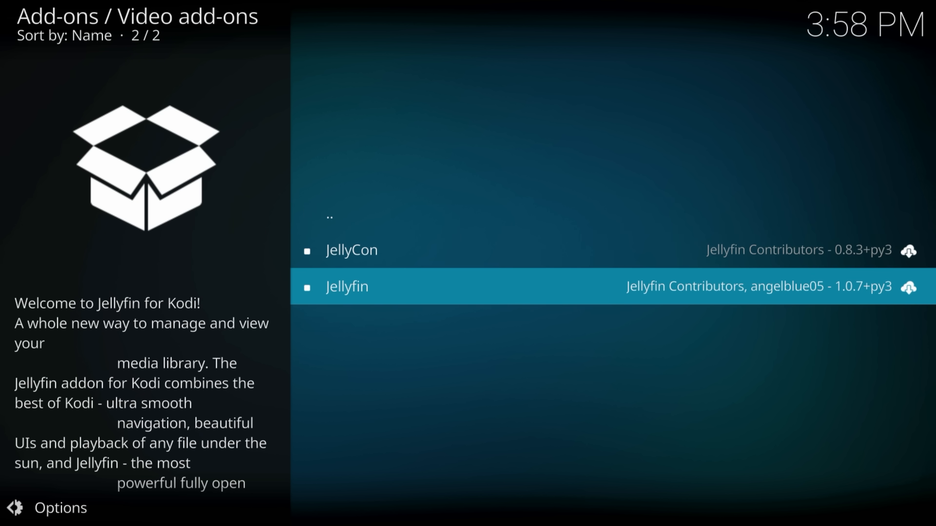
pyautogui.click(346, 287)
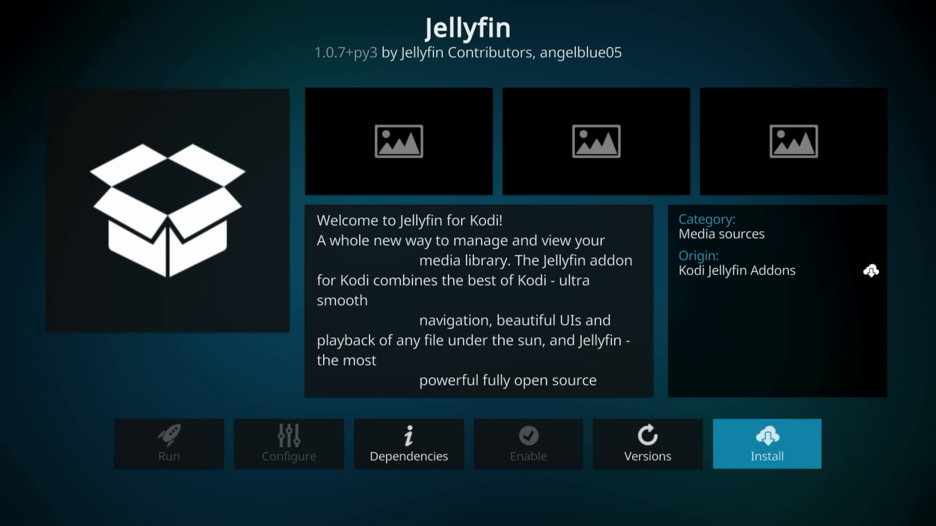
pyautogui.click(767, 444)
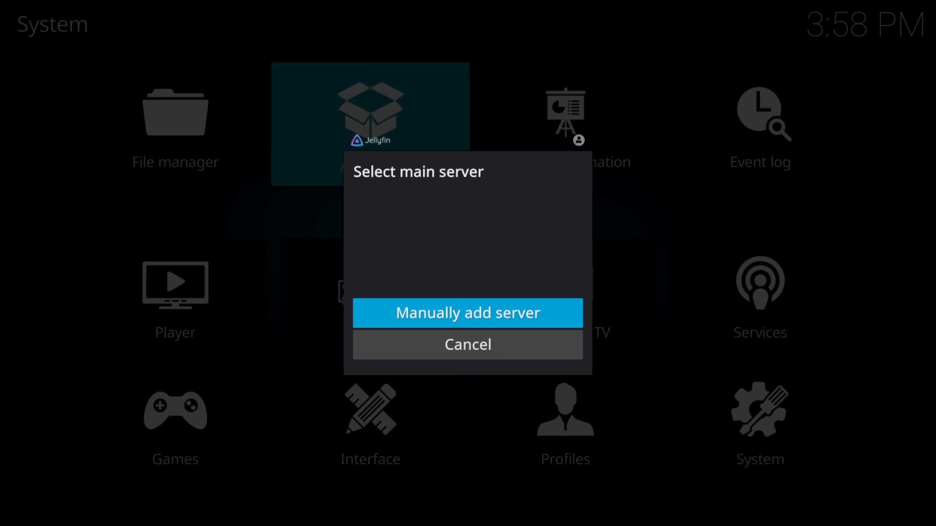
# - Manually add the Jellyfin server, choose a playback mode and sync all libraries
pyautogui.click(468, 313)
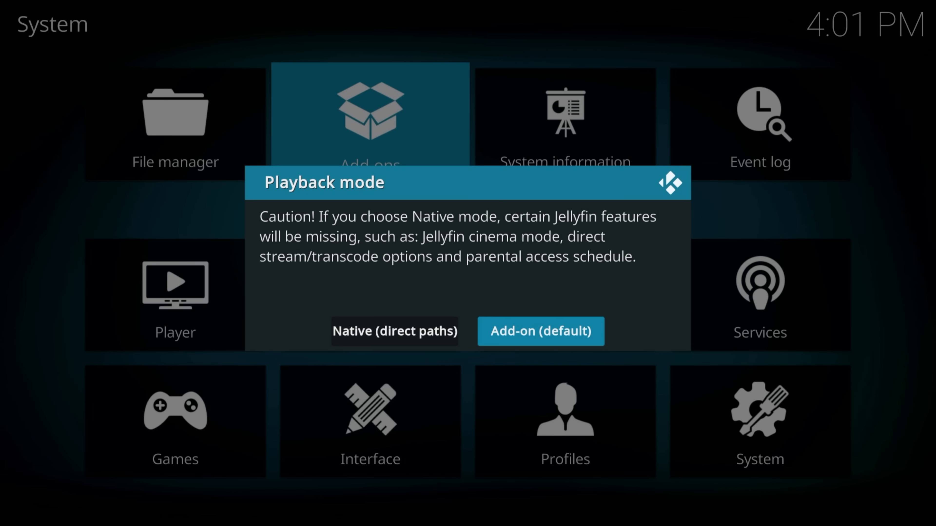
pyautogui.click(540, 332)
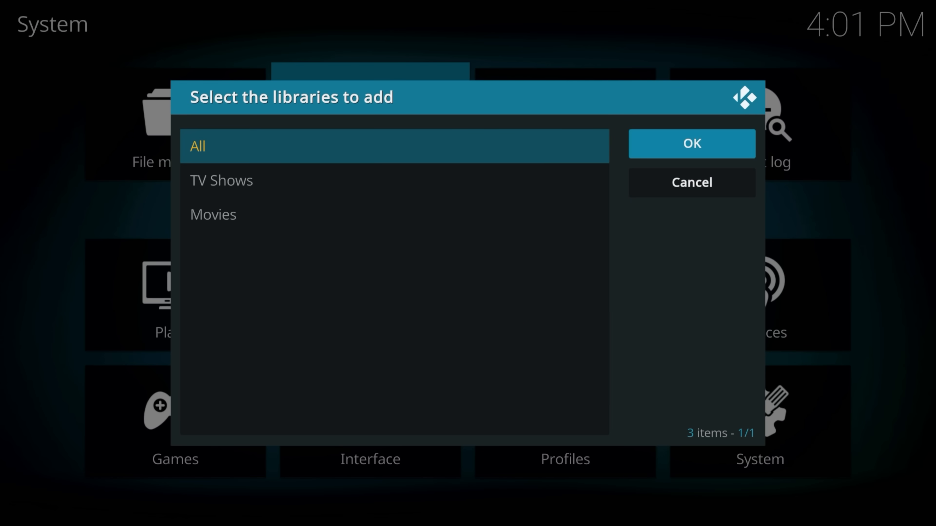
pyautogui.click(691, 143)
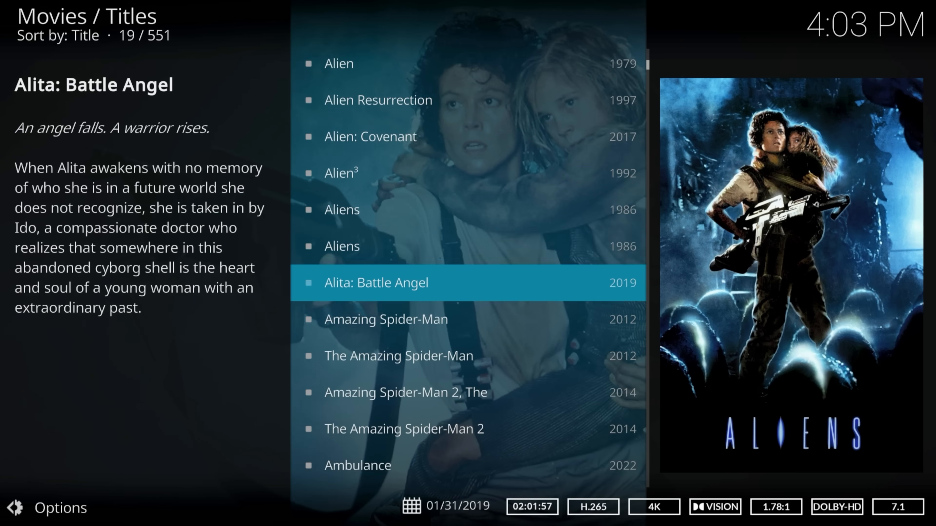
# - Browse the synced movie titles before heading back to the add-on browser
pyautogui.press('Up')
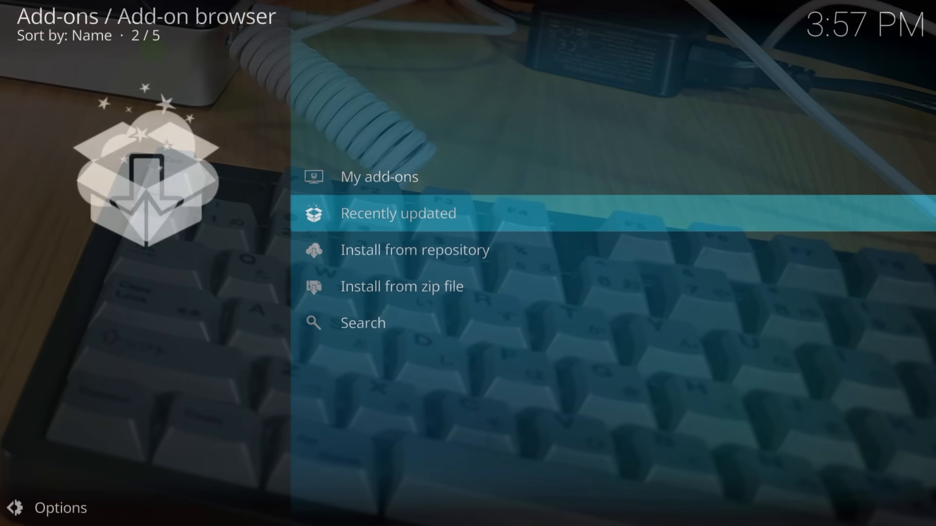
# - List the add-on repositories and enter the Kodi Jellyfin Addons repository
pyautogui.press('Down')
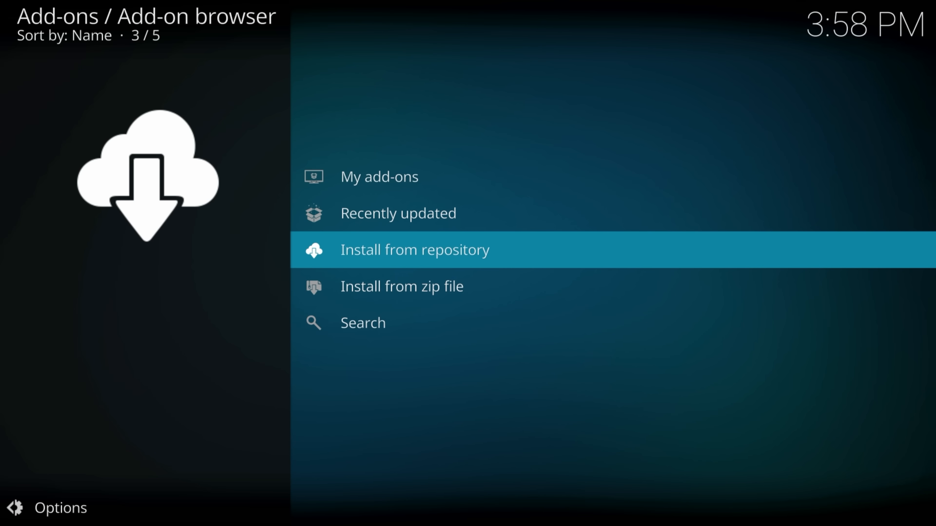
pyautogui.click(414, 249)
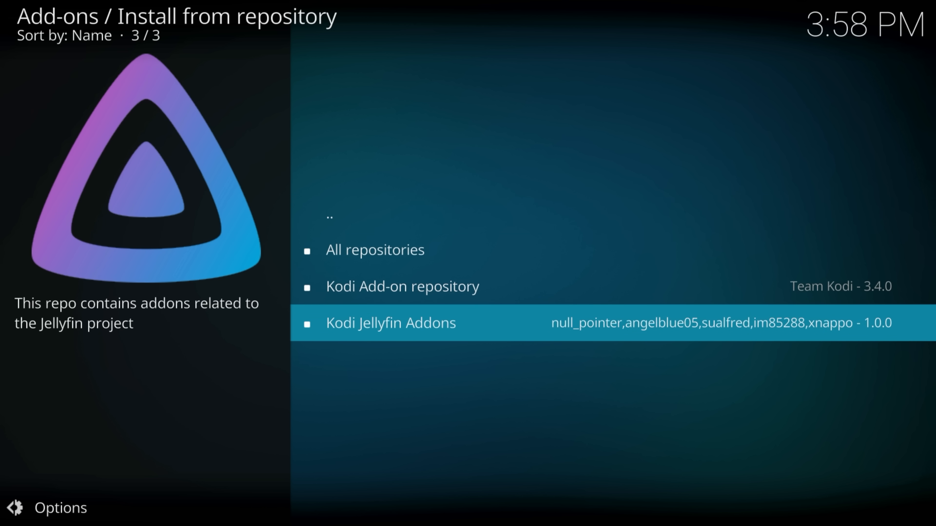
pyautogui.click(391, 323)
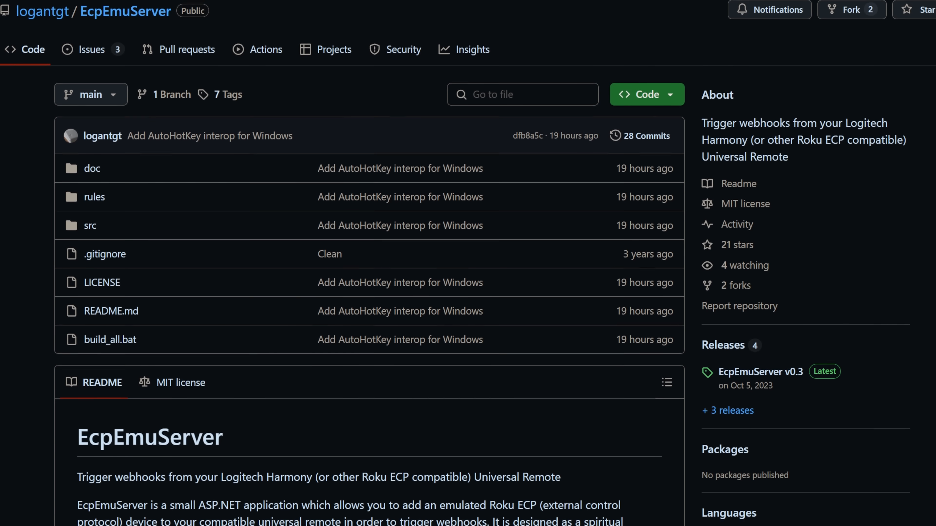
pyautogui.scroll(-3)
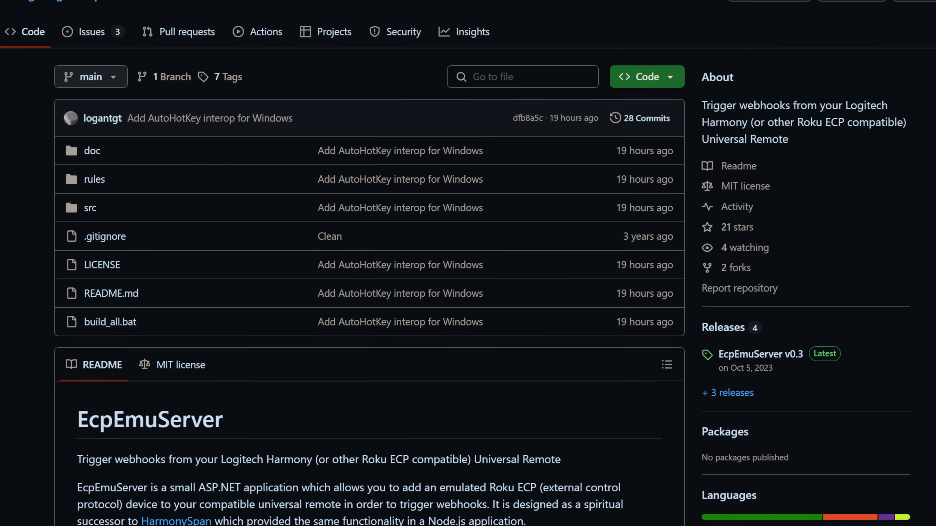
pyautogui.scroll(-3)
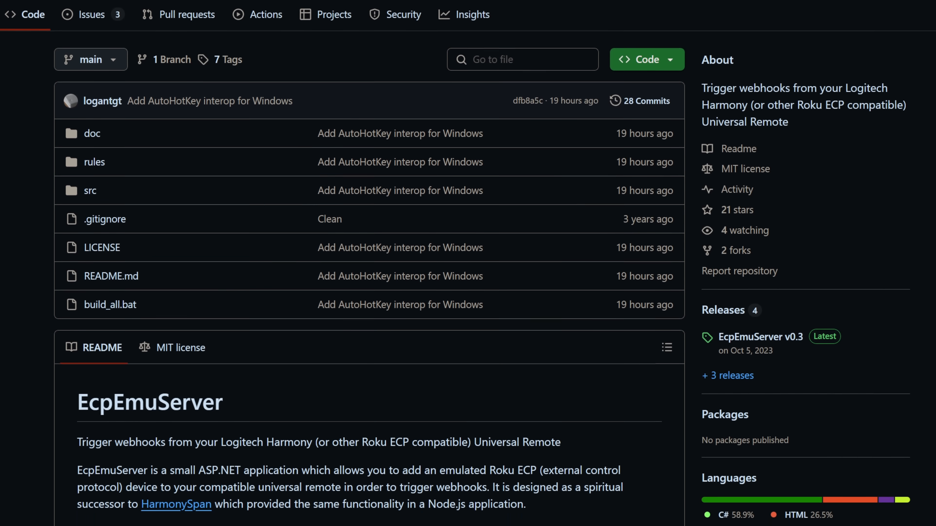
pyautogui.scroll(-3)
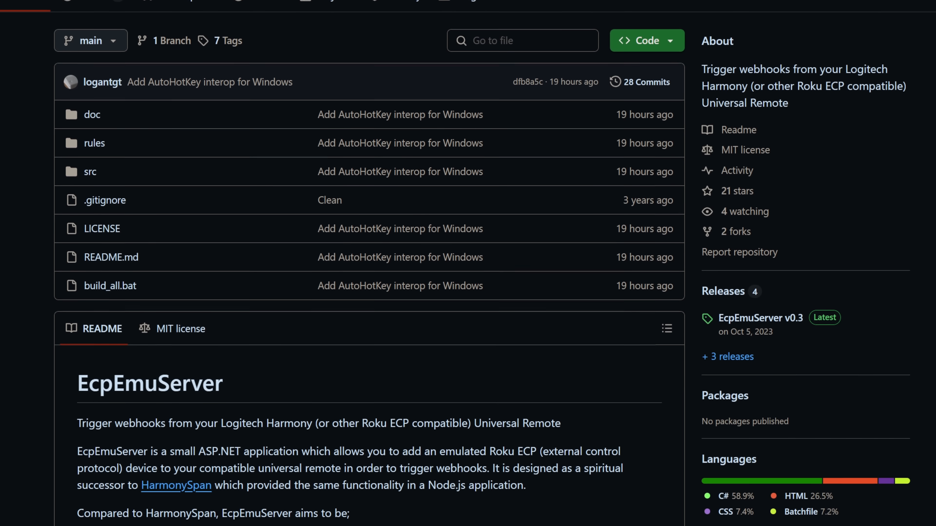
pyautogui.scroll(-3)
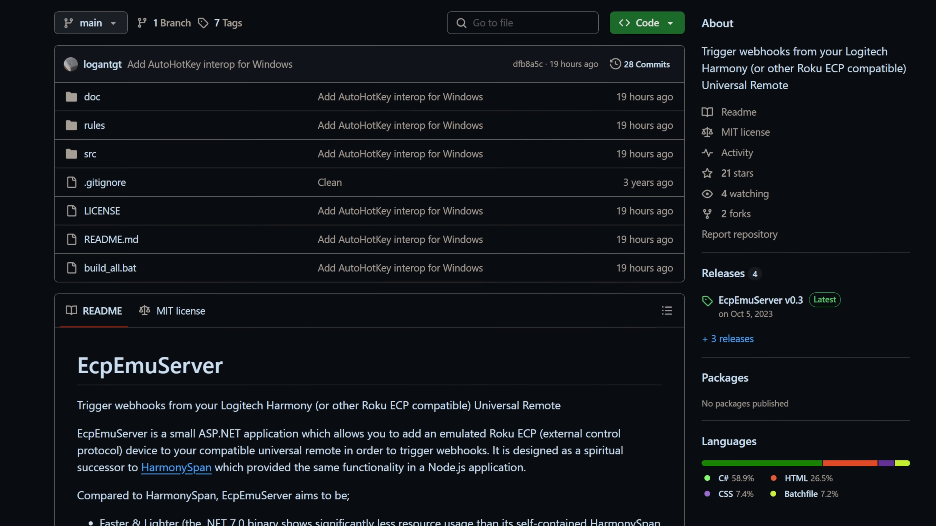
pyautogui.scroll(-3)
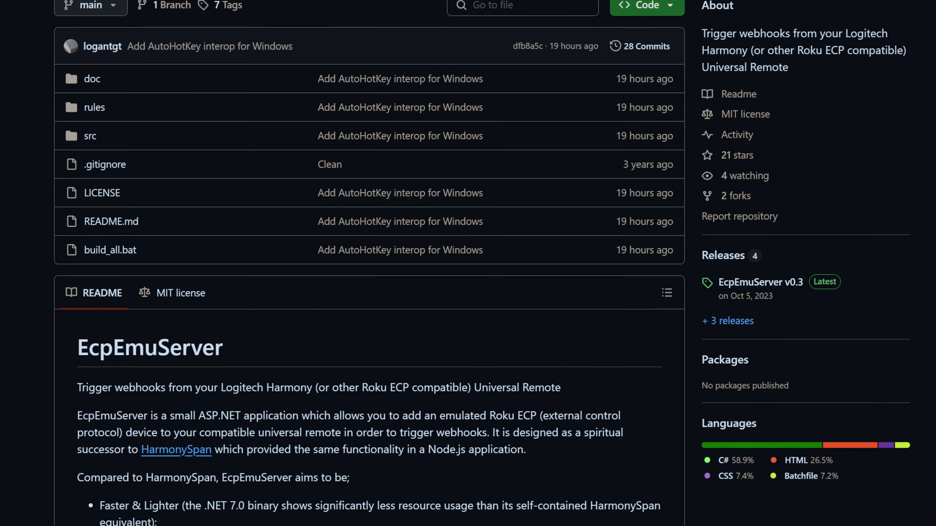
pyautogui.scroll(-3)
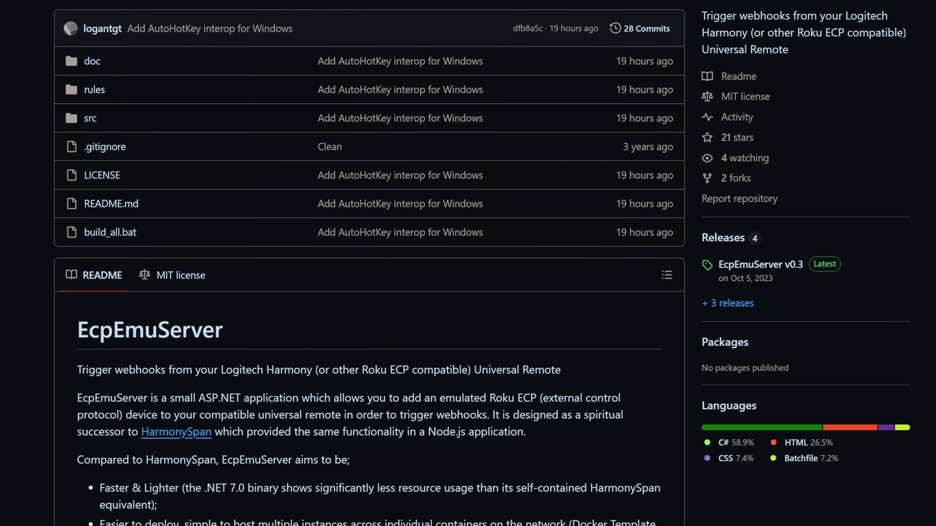
pyautogui.scroll(-3)
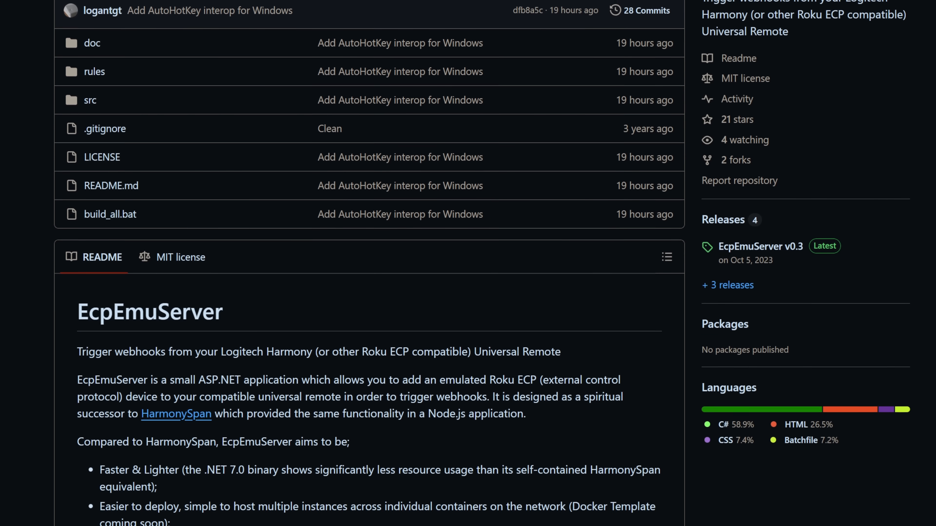
pyautogui.scroll(-3)
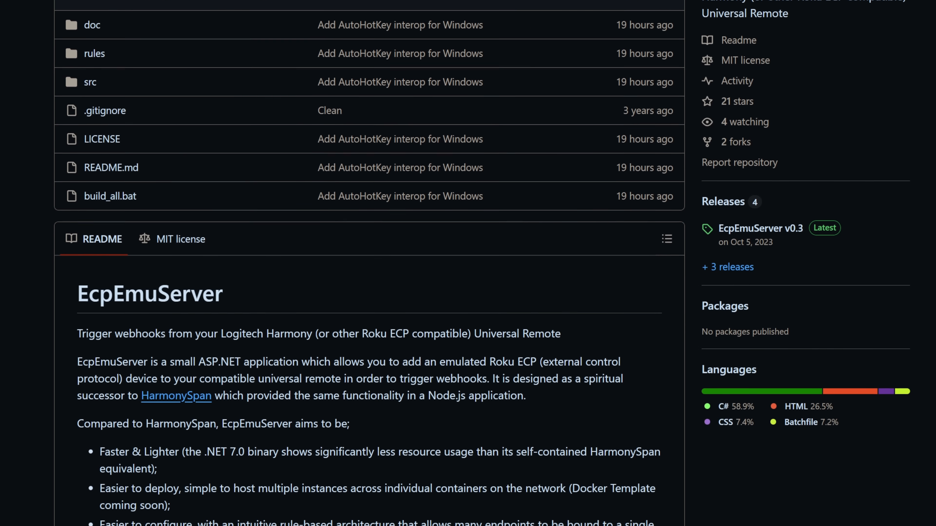
pyautogui.scroll(-3)
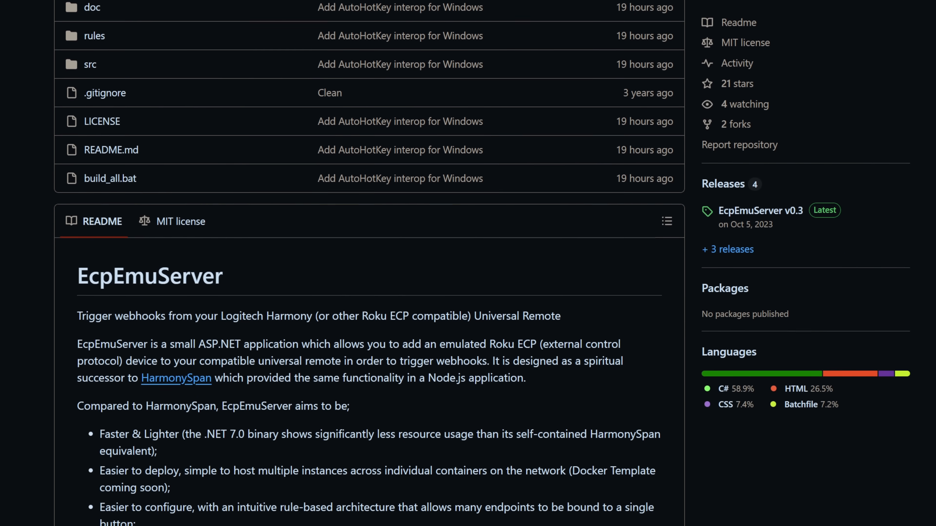
pyautogui.scroll(-3)
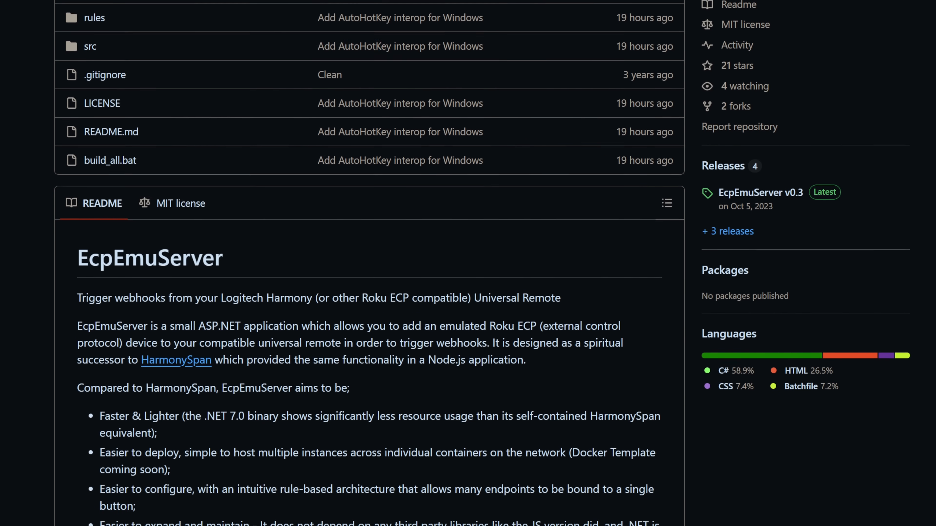
pyautogui.scroll(-3)
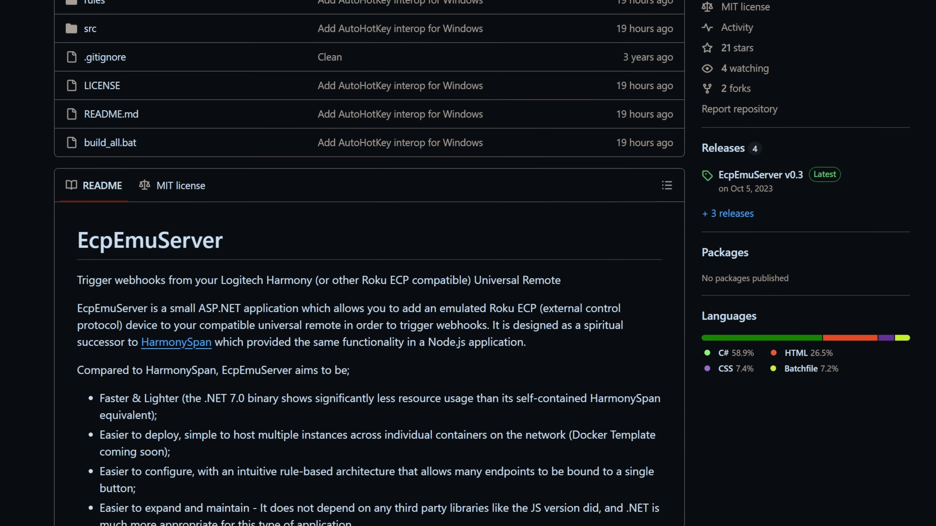
pyautogui.scroll(-3)
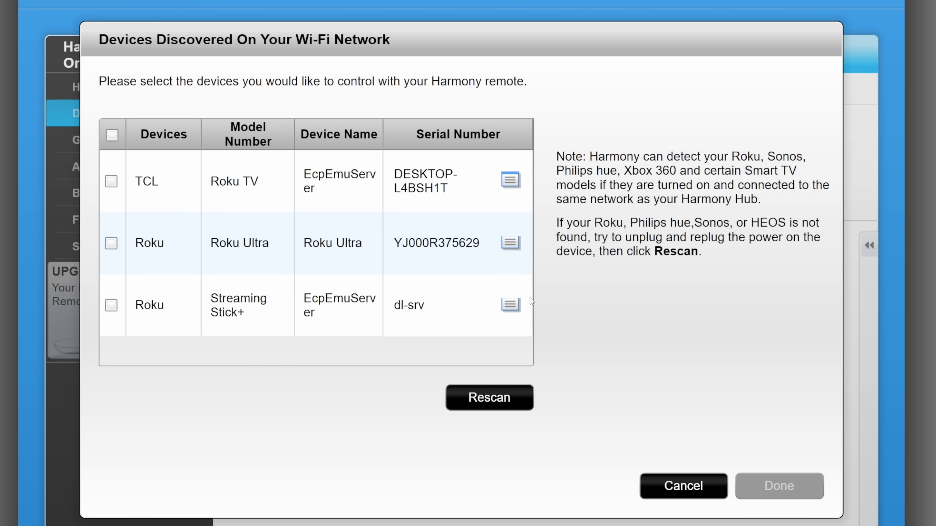
# - Tick the discovered TCL Roku TV EcpEmuServer device and confirm adding it
pyautogui.click(111, 182)
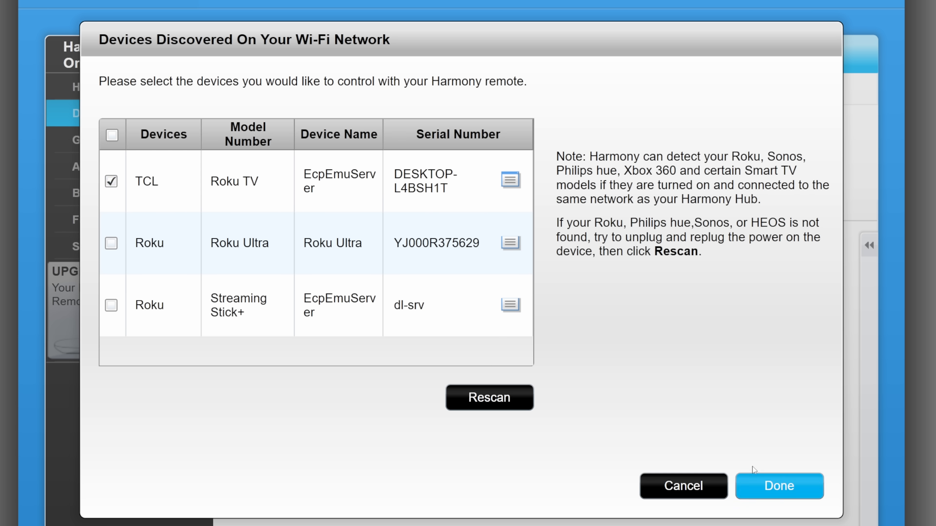
pyautogui.click(779, 486)
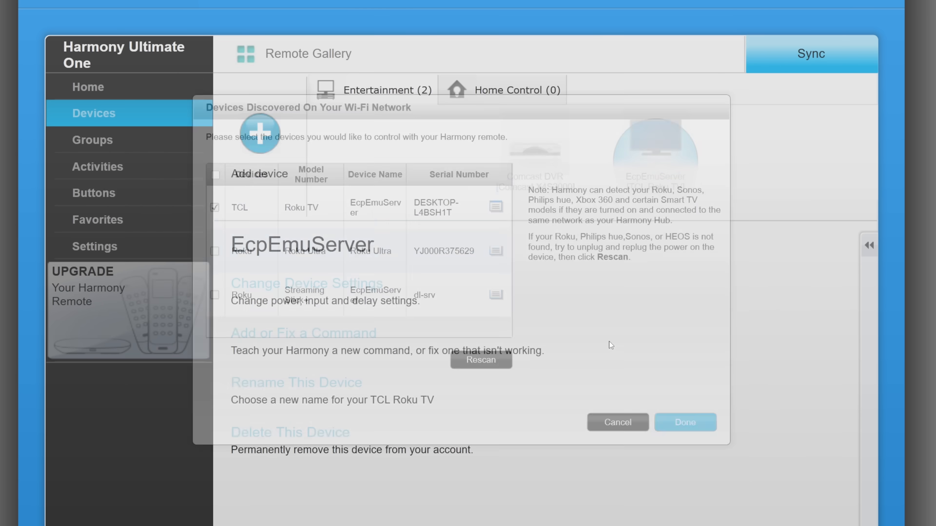
pyautogui.click(684, 422)
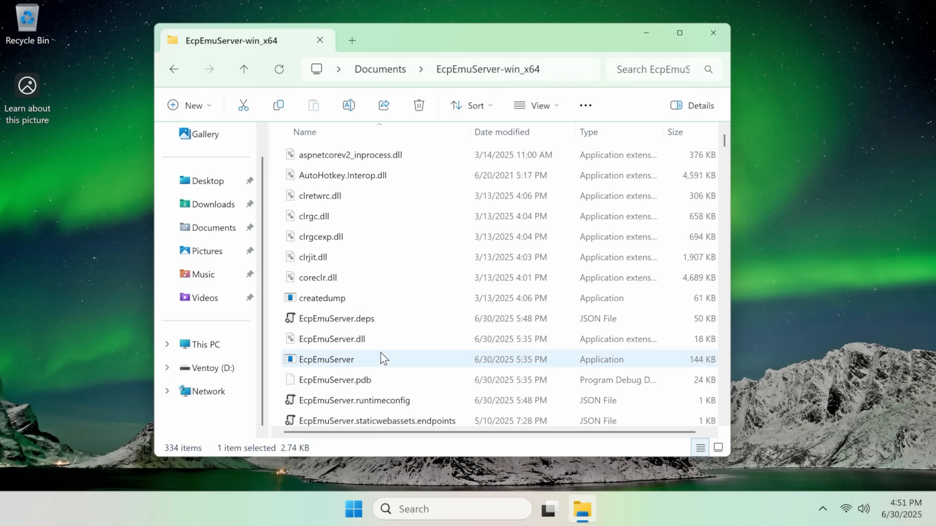
# - Launch EcpEmuServer.exe, close its folder window, and allow it through Windows Firewall
pyautogui.doubleClick(326, 359)
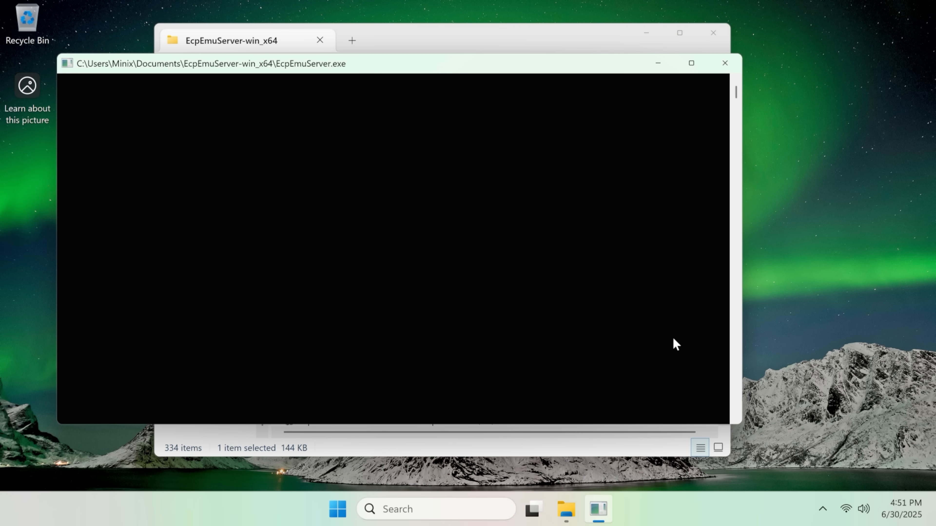
pyautogui.moveTo(713, 33)
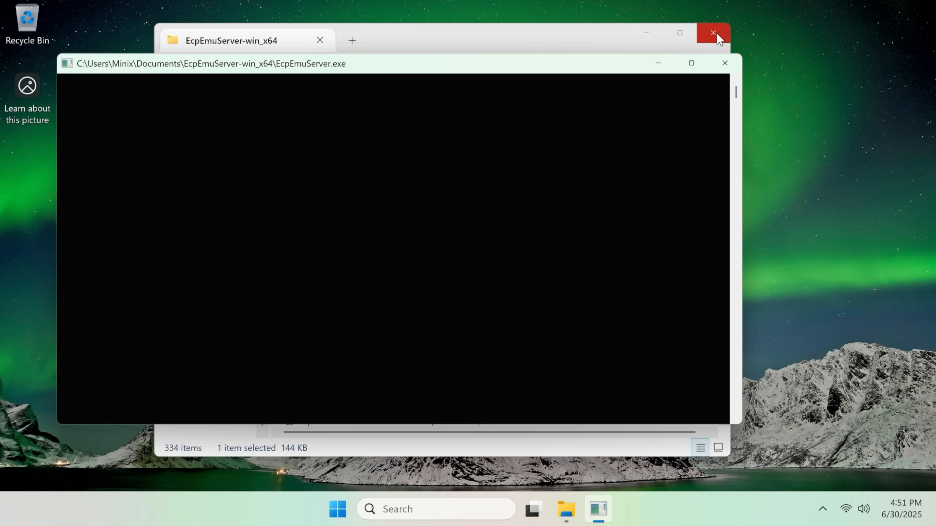
pyautogui.click(712, 33)
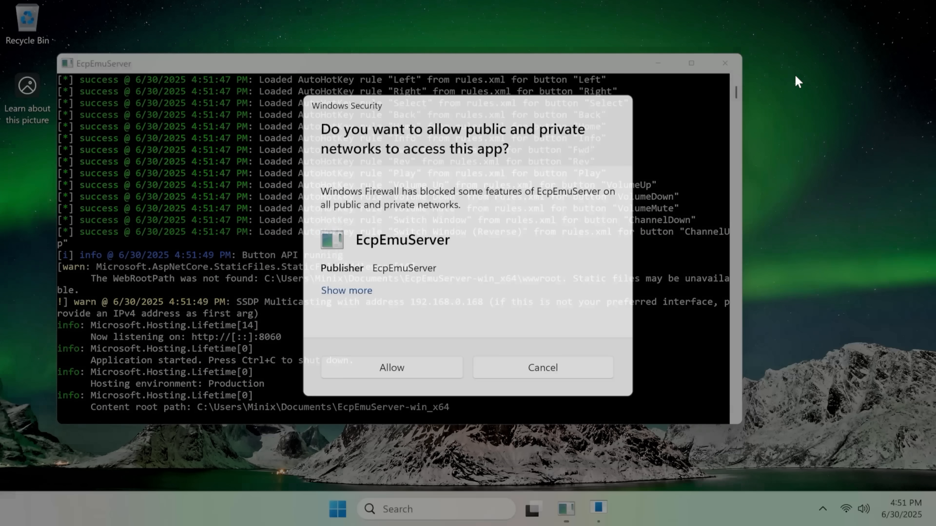
pyautogui.click(391, 368)
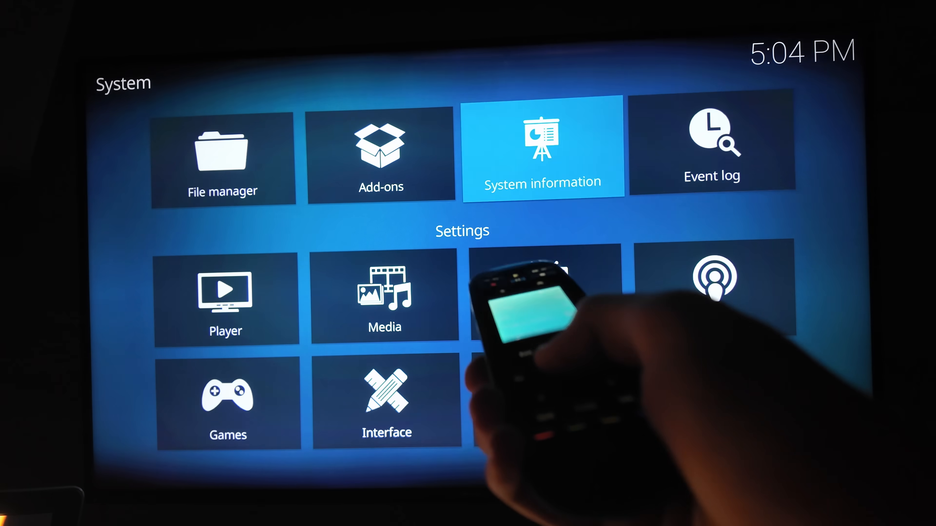
# - Show Kodi's System information Network page with IP address 192.168.0.168
pyautogui.click(542, 146)
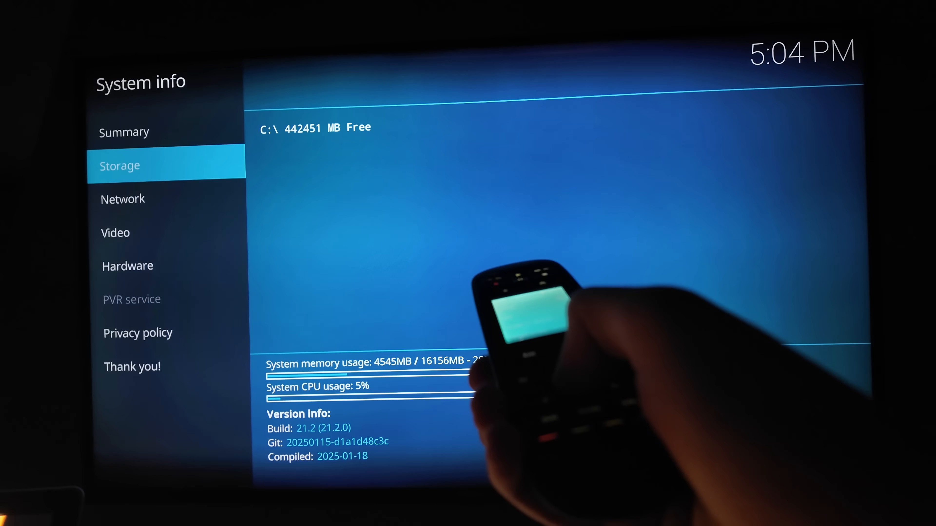
pyautogui.click(122, 199)
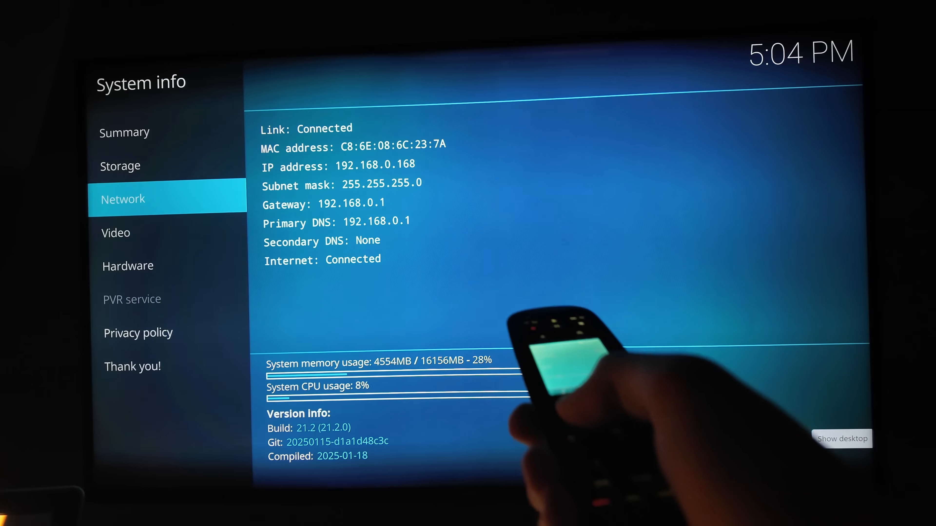
pyautogui.click(359, 474)
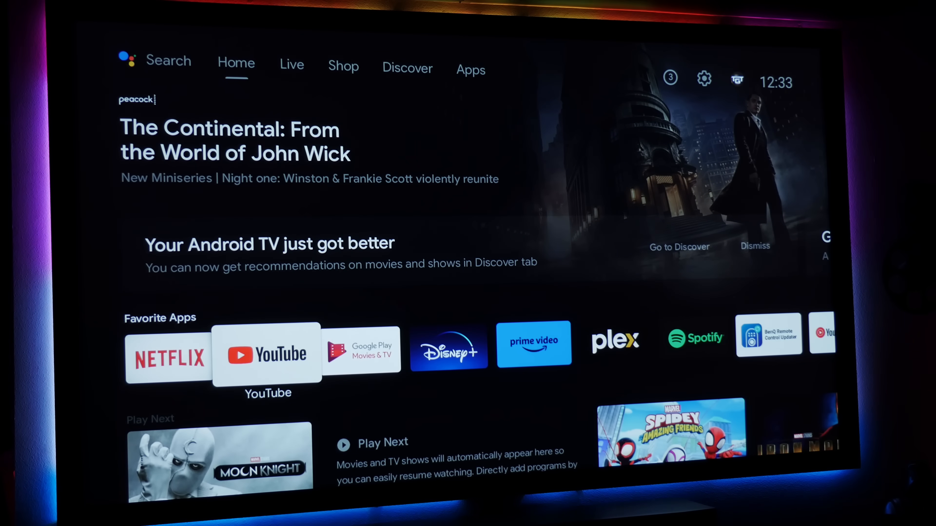
pyautogui.hscroll(3)
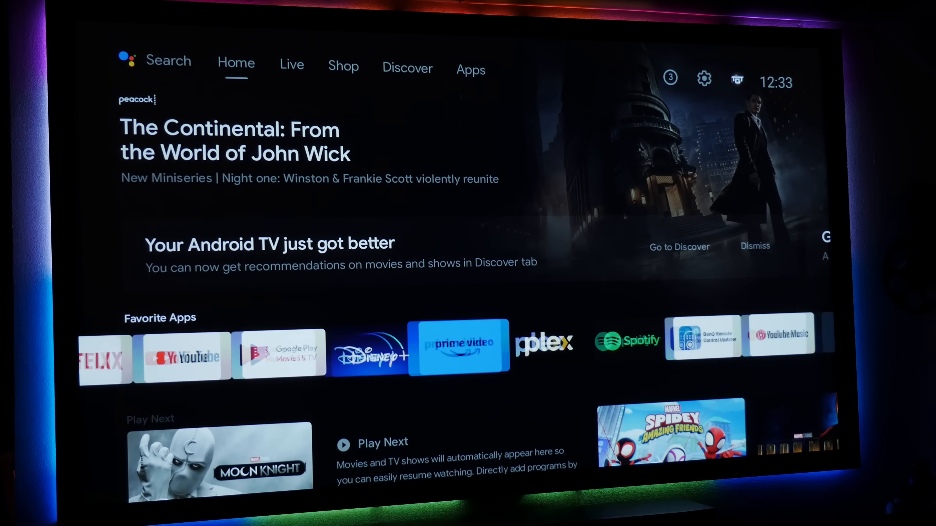
pyautogui.hscroll(3)
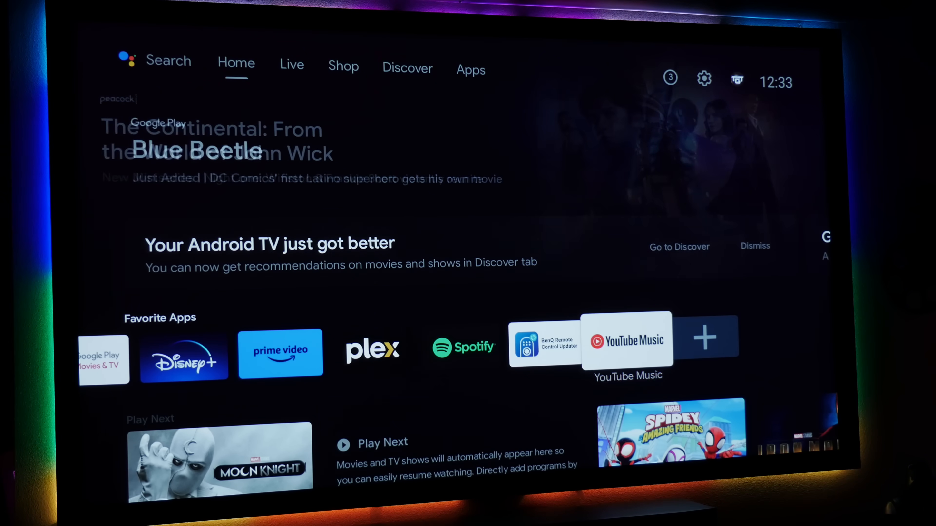
pyautogui.scroll(-3)
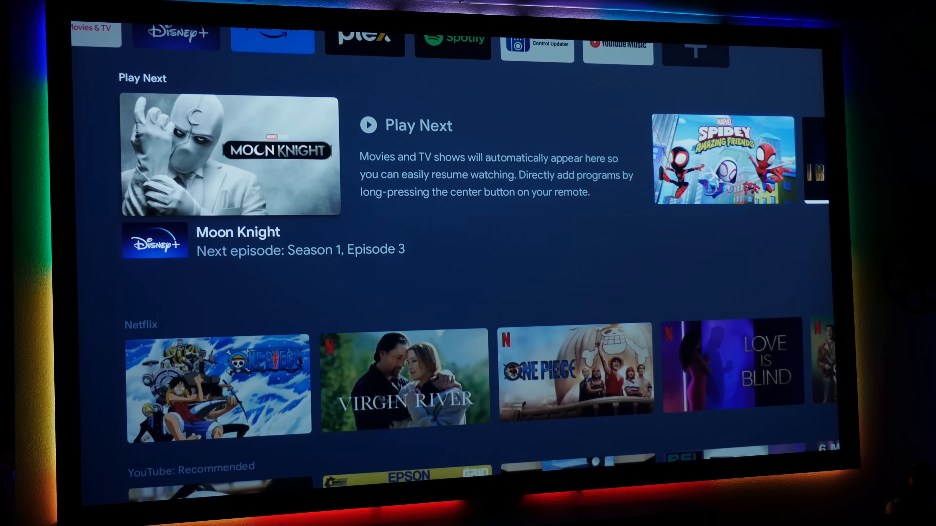
pyautogui.scroll(-3)
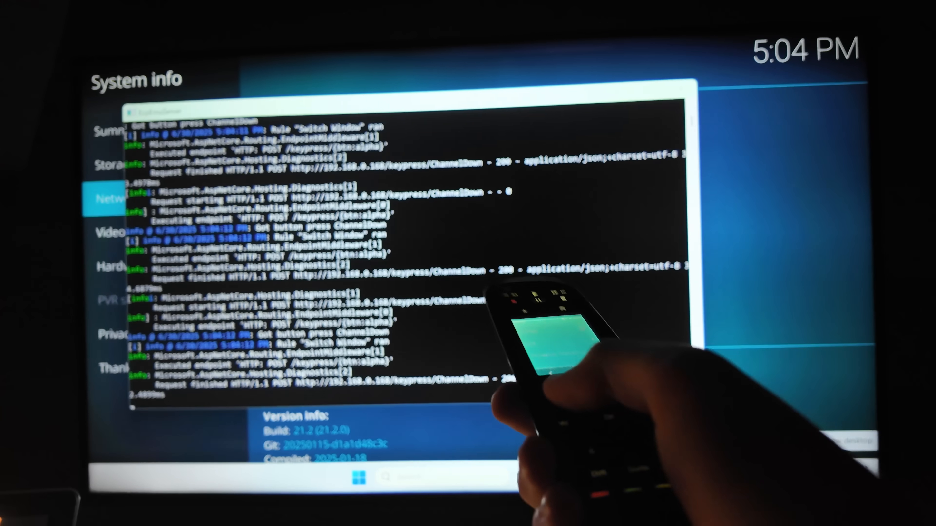
# - Show the Start menu's Sleep, Shut down and Restart power choices over Kodi
pyautogui.click(359, 473)
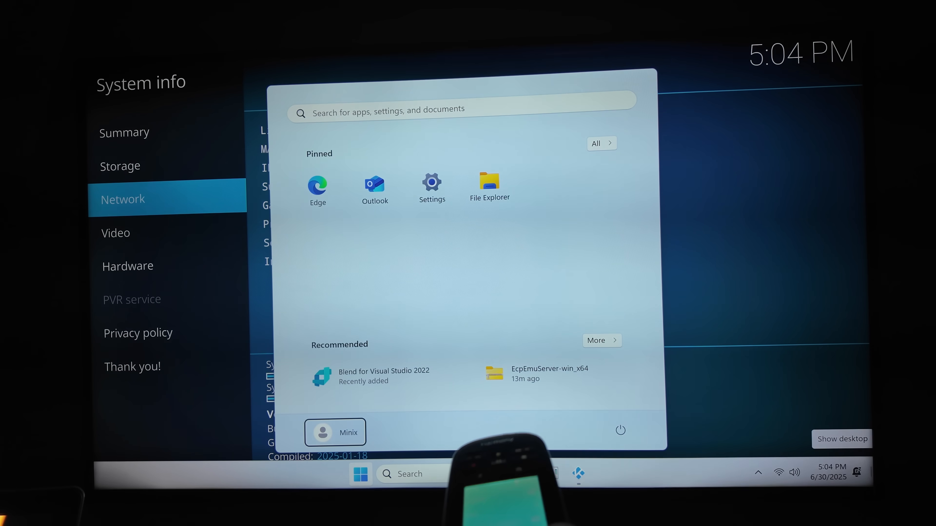
pyautogui.click(620, 430)
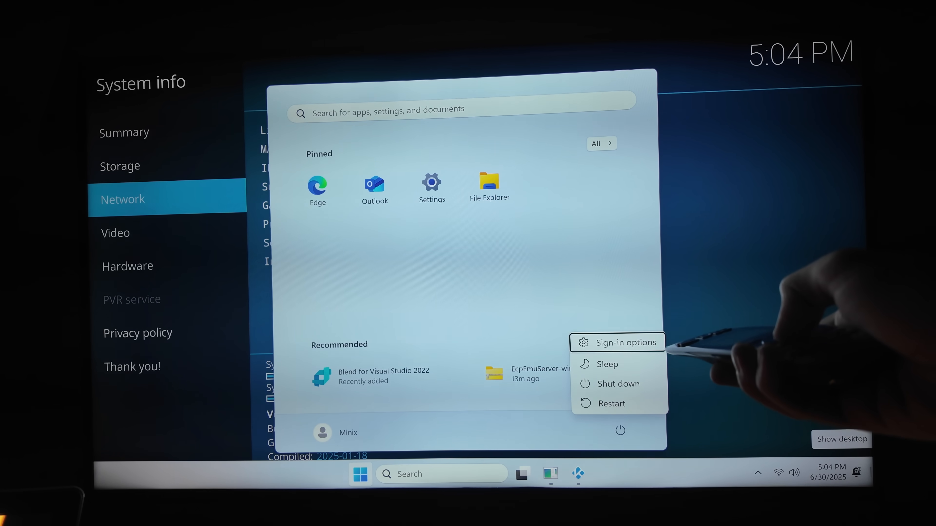
pyautogui.moveTo(618, 383)
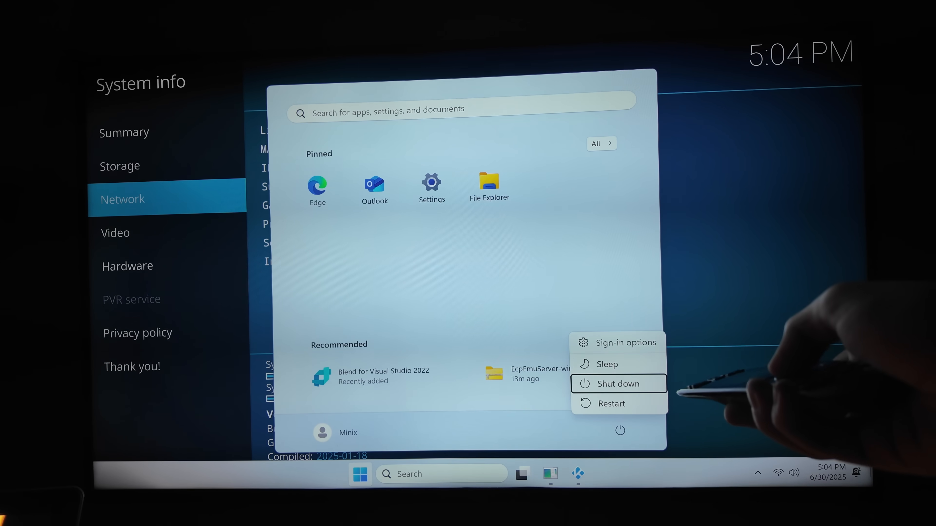